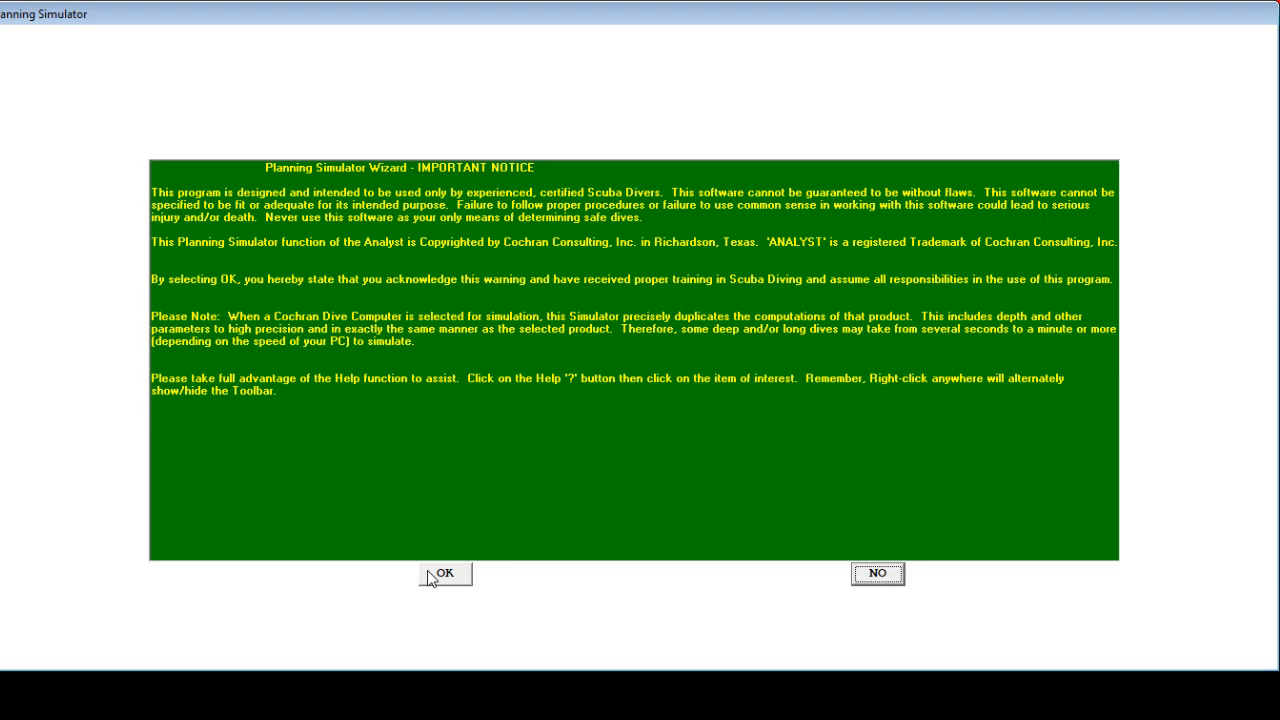
Accept the safety notice and choose the Cochran EMC-20H (Three Gas) computer.
click(444, 573)
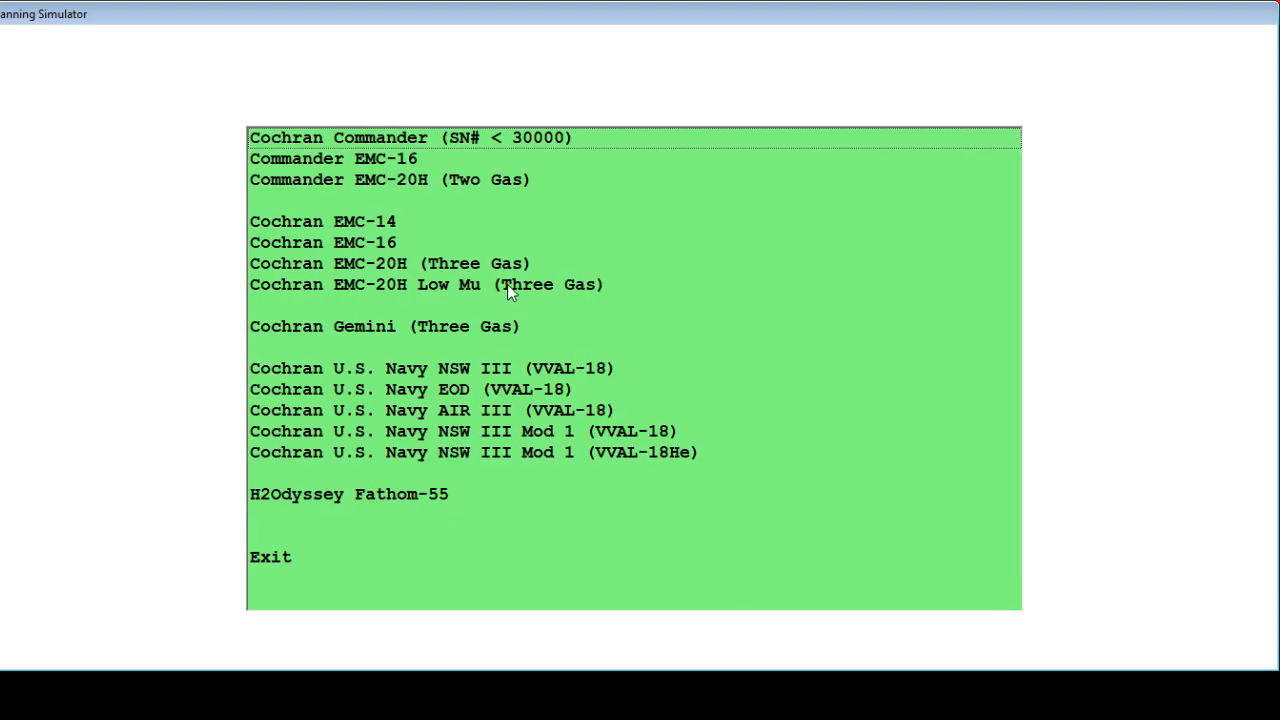
mouse_move(513, 276)
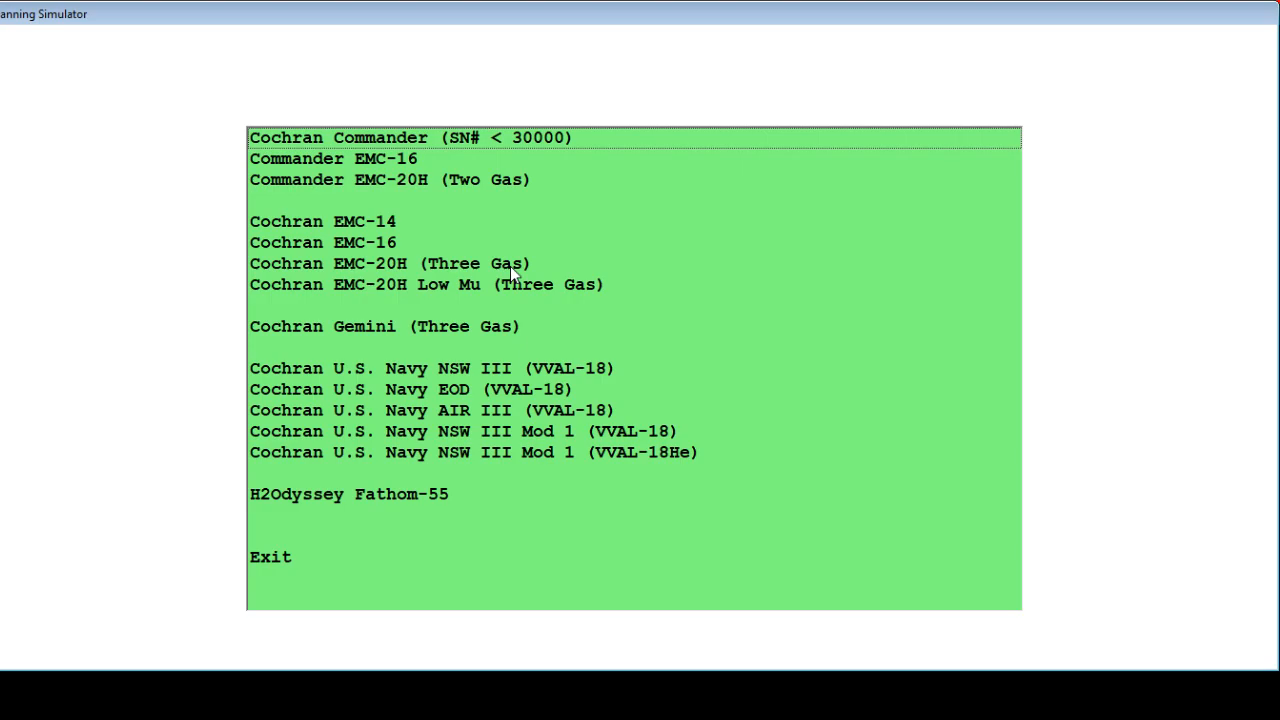
click(389, 263)
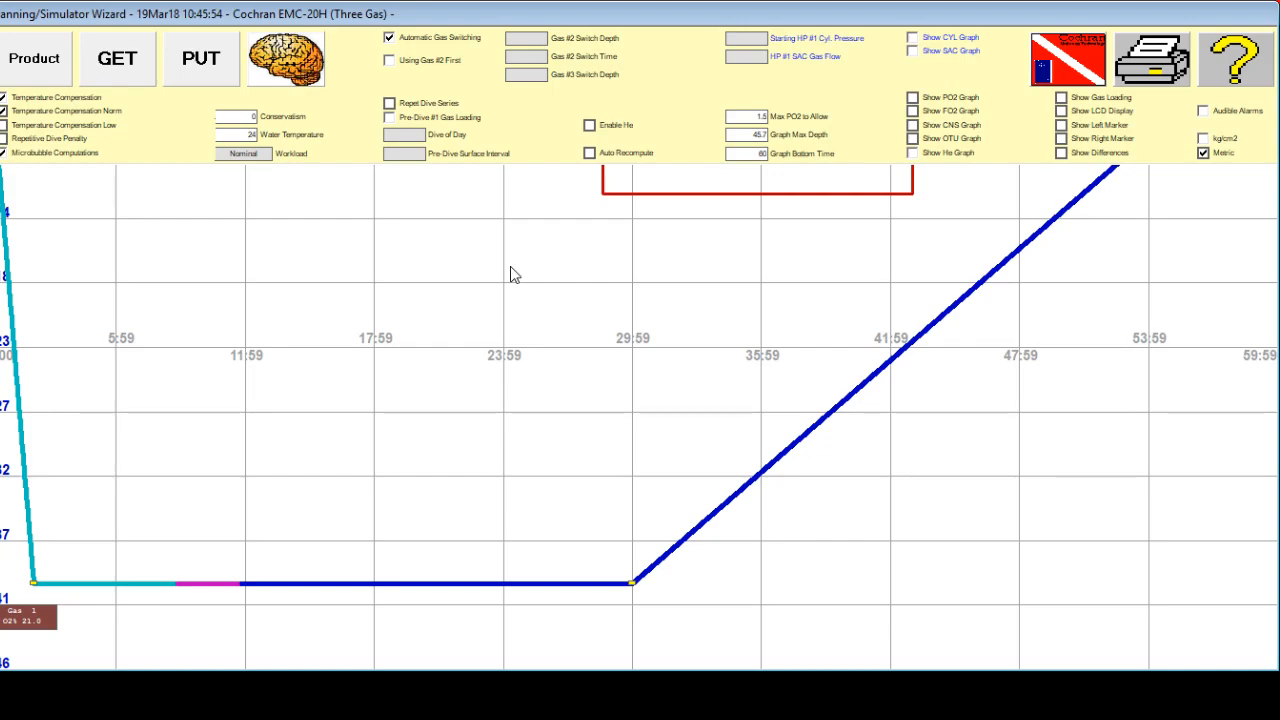
mouse_move(531, 292)
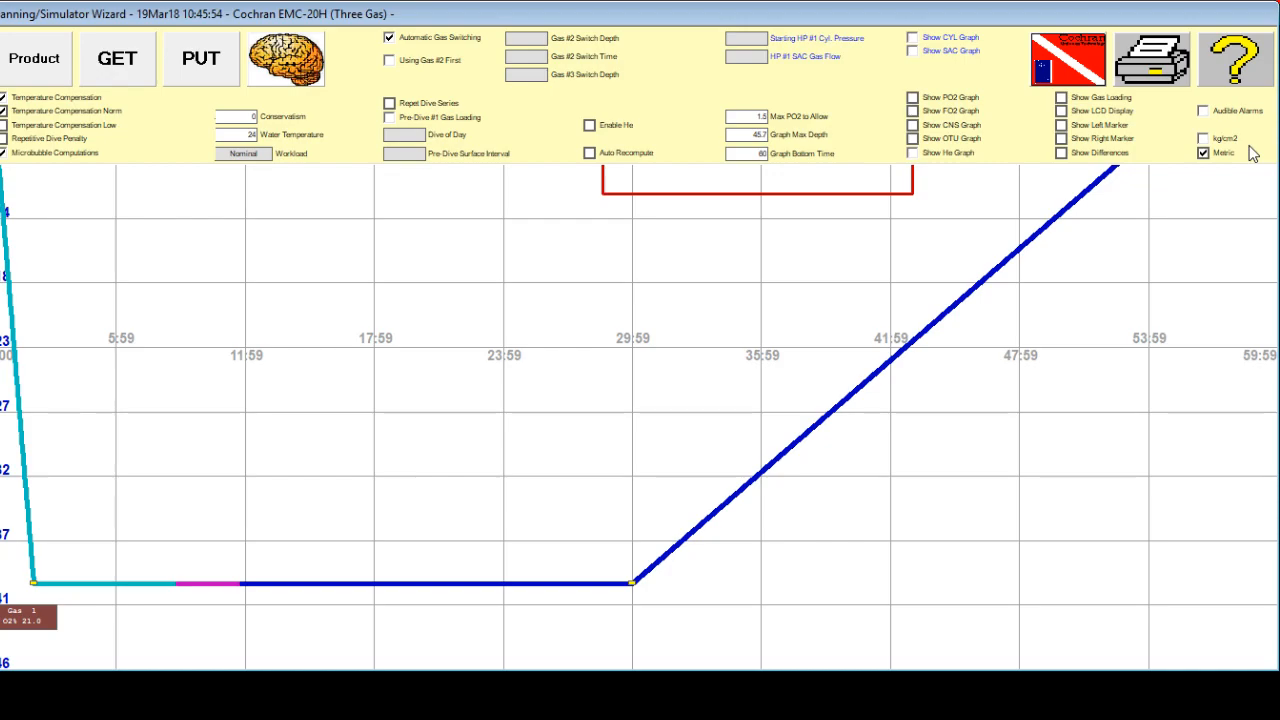
mouse_move(1240, 143)
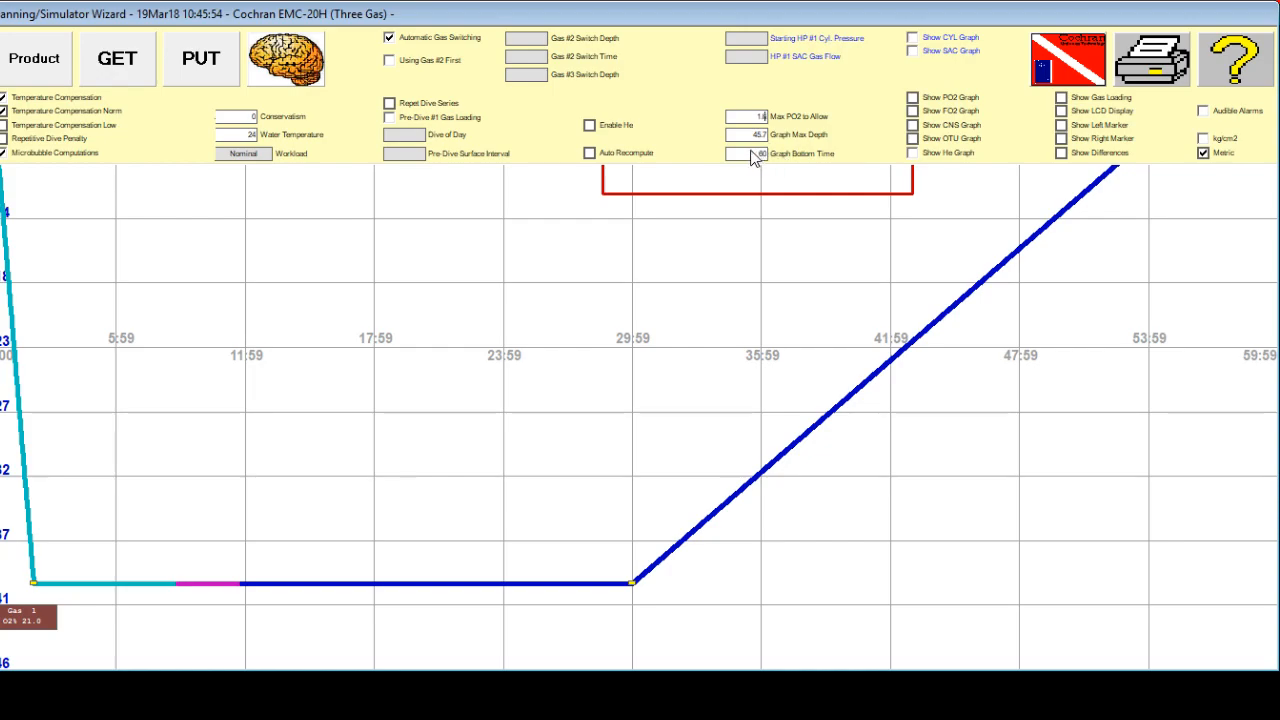
Set the maximum allowed PO2 to 1.60.
click(589, 125)
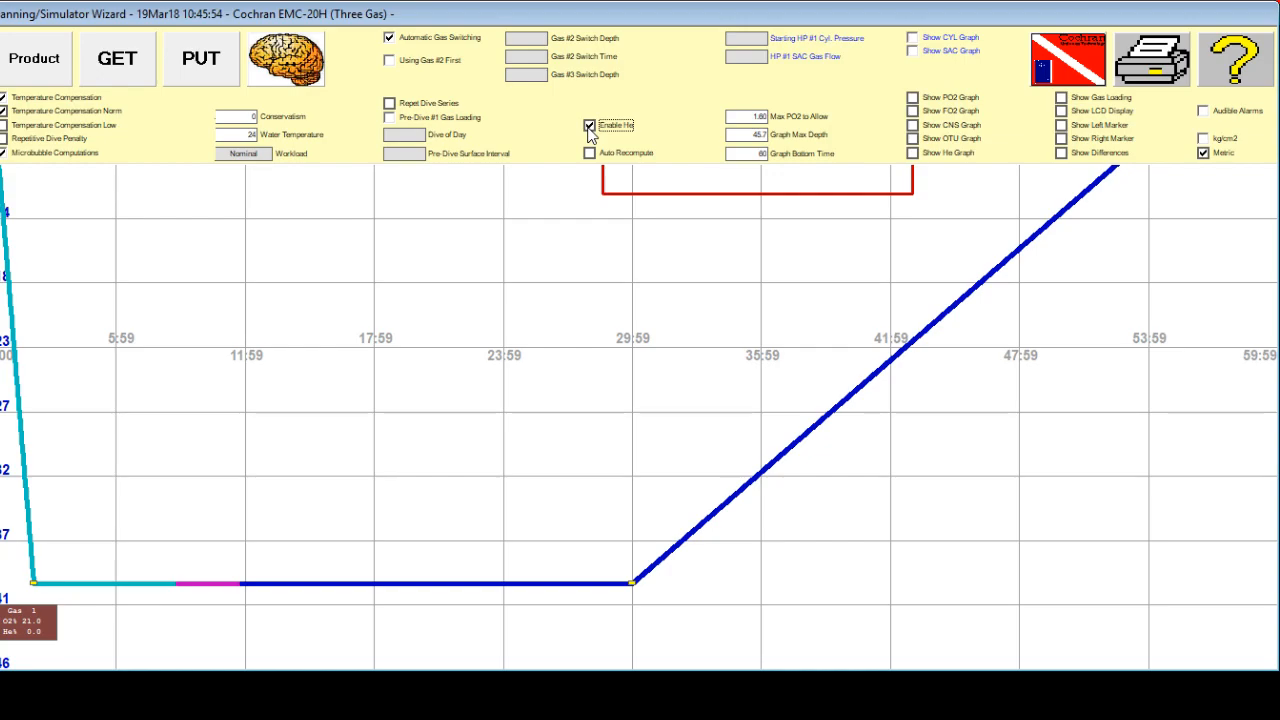
mouse_move(743, 168)
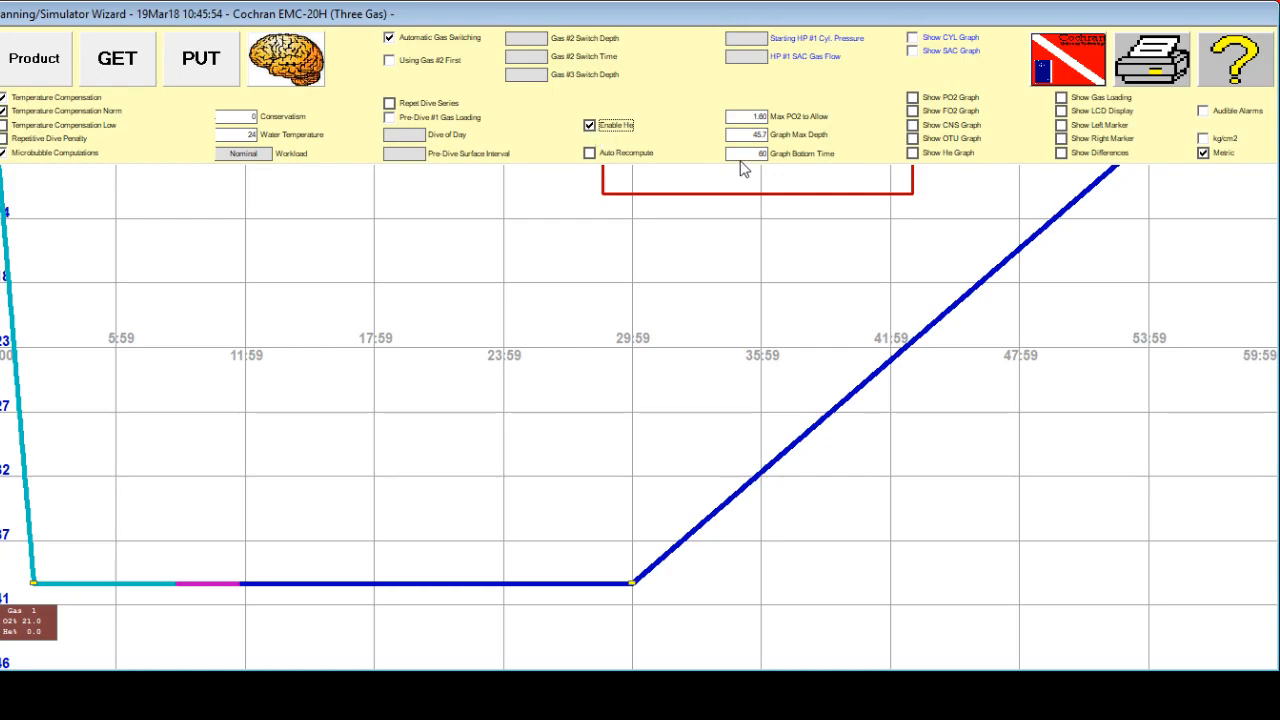
mouse_move(770, 165)
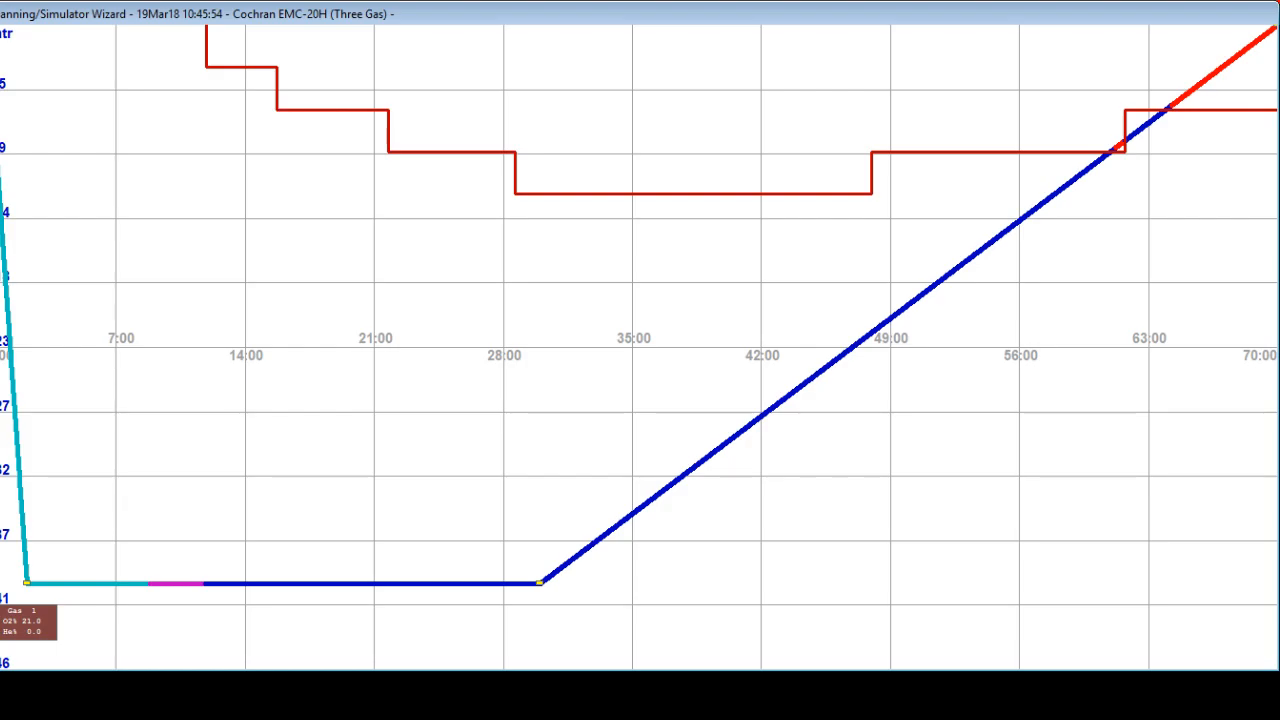
mouse_move(648, 564)
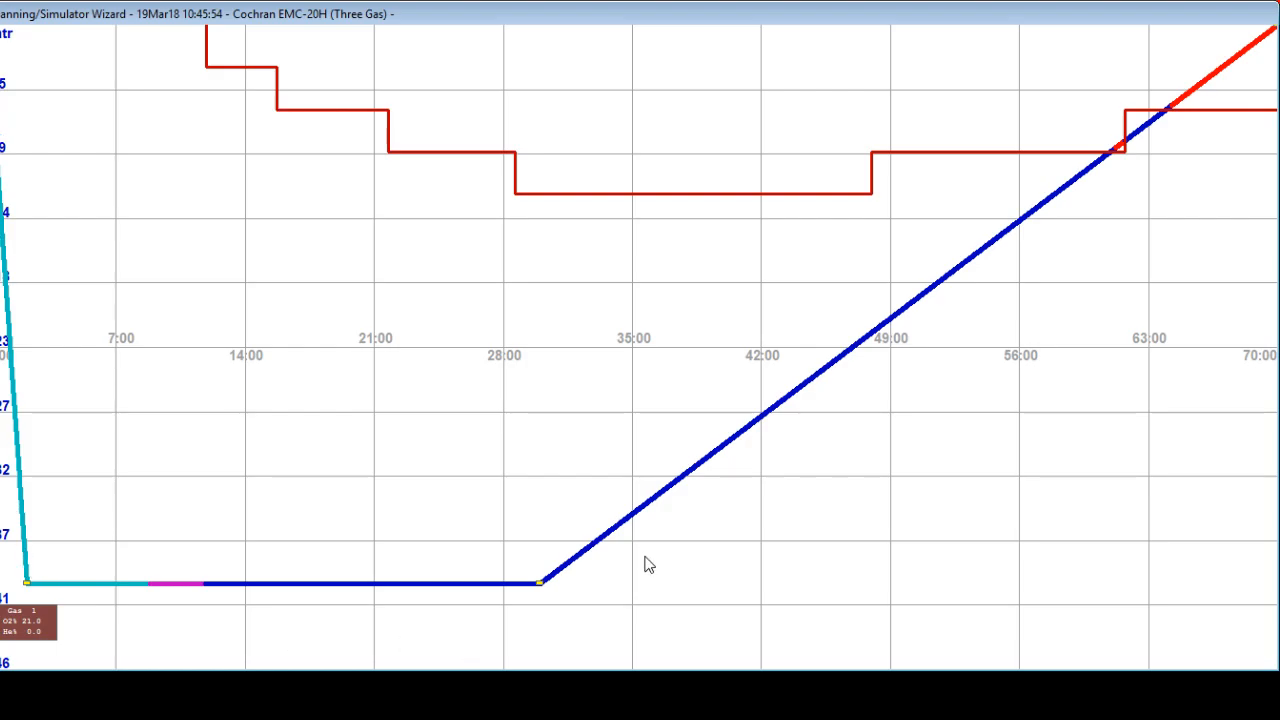
mouse_move(655, 558)
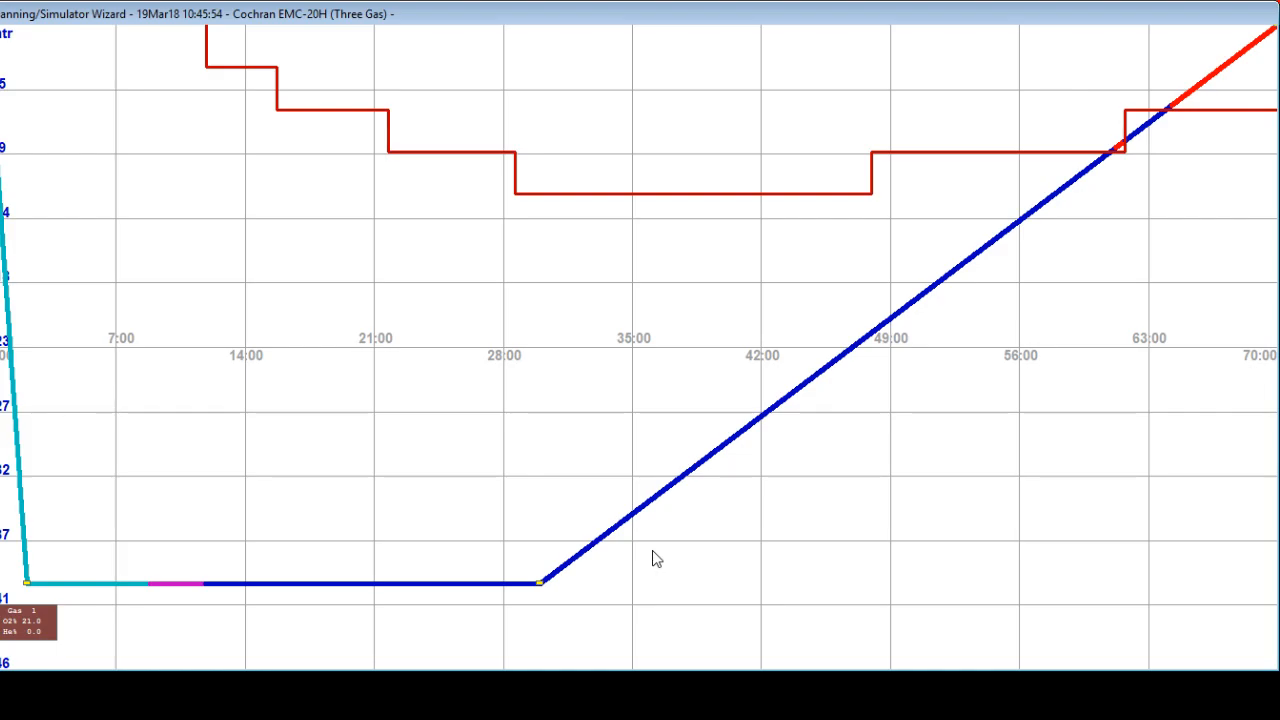
mouse_move(445, 430)
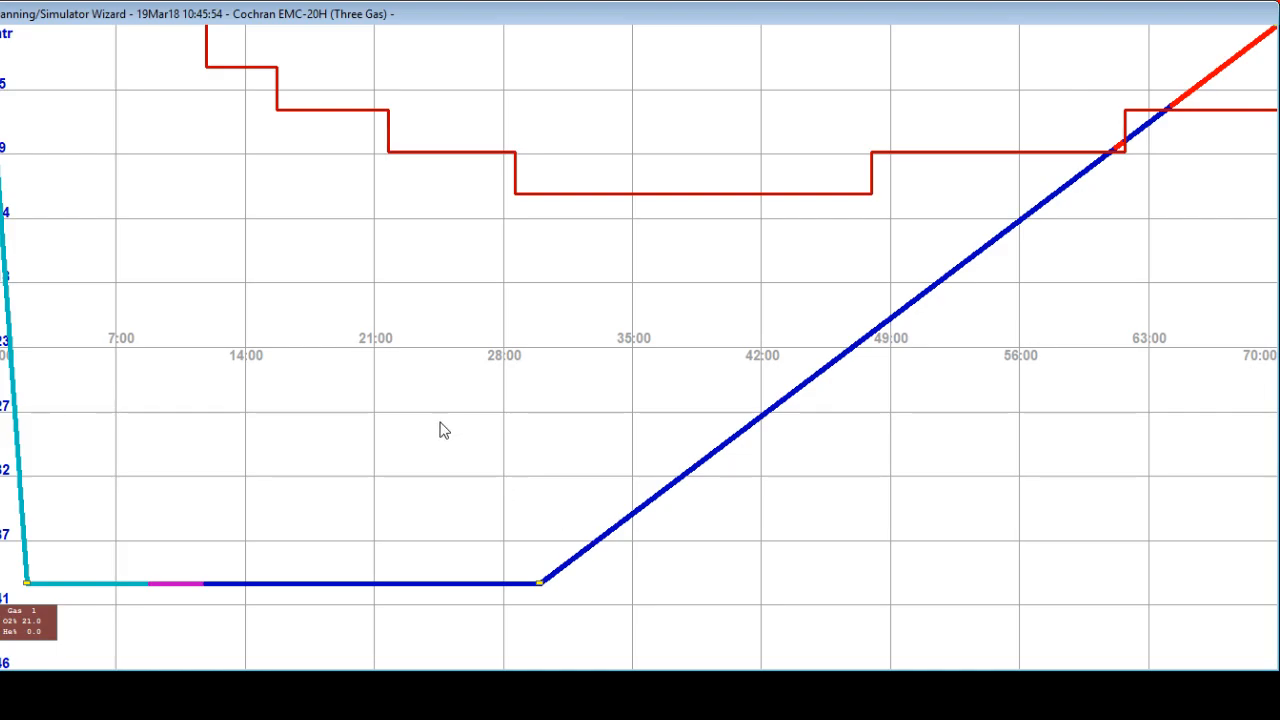
mouse_move(1058, 173)
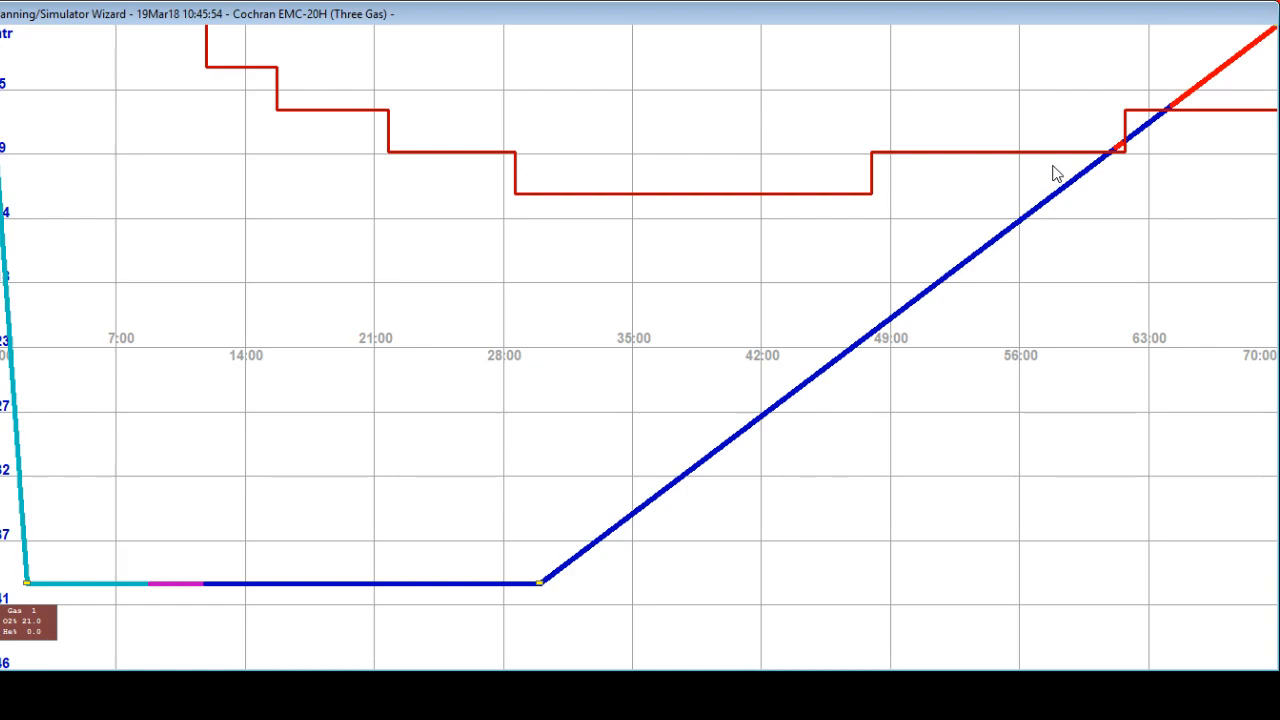
mouse_move(30, 635)
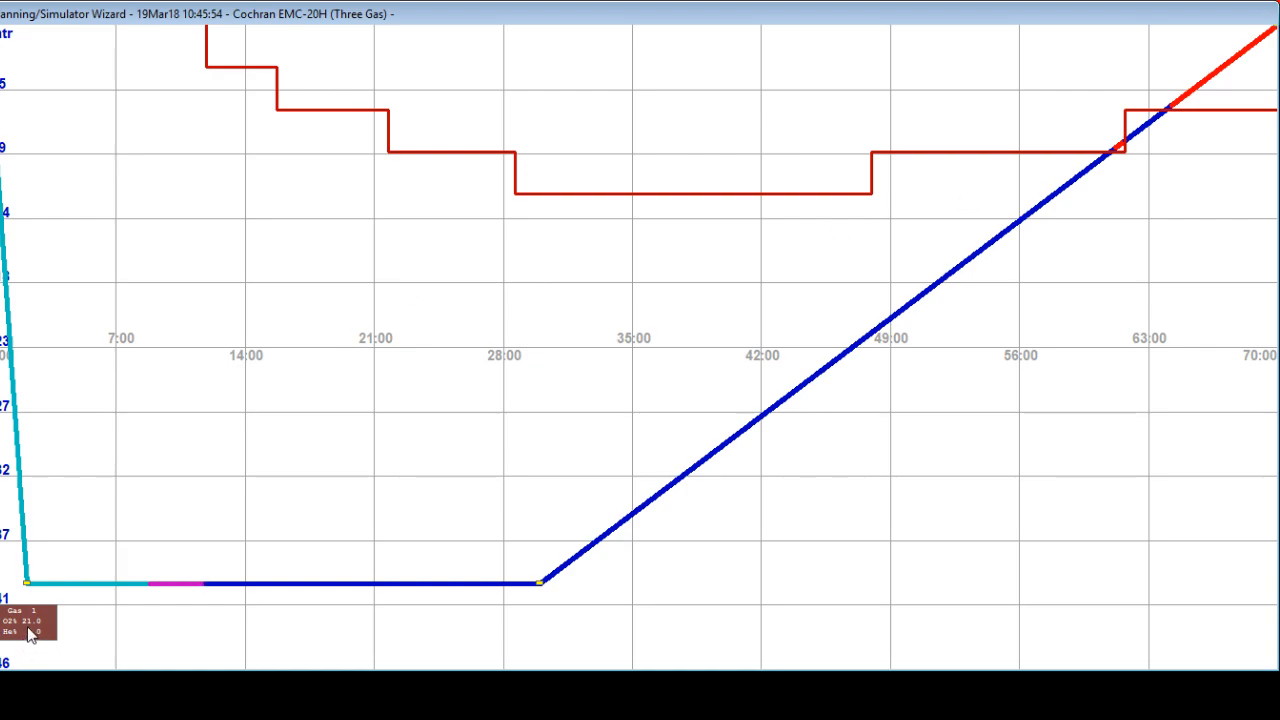
mouse_move(30, 625)
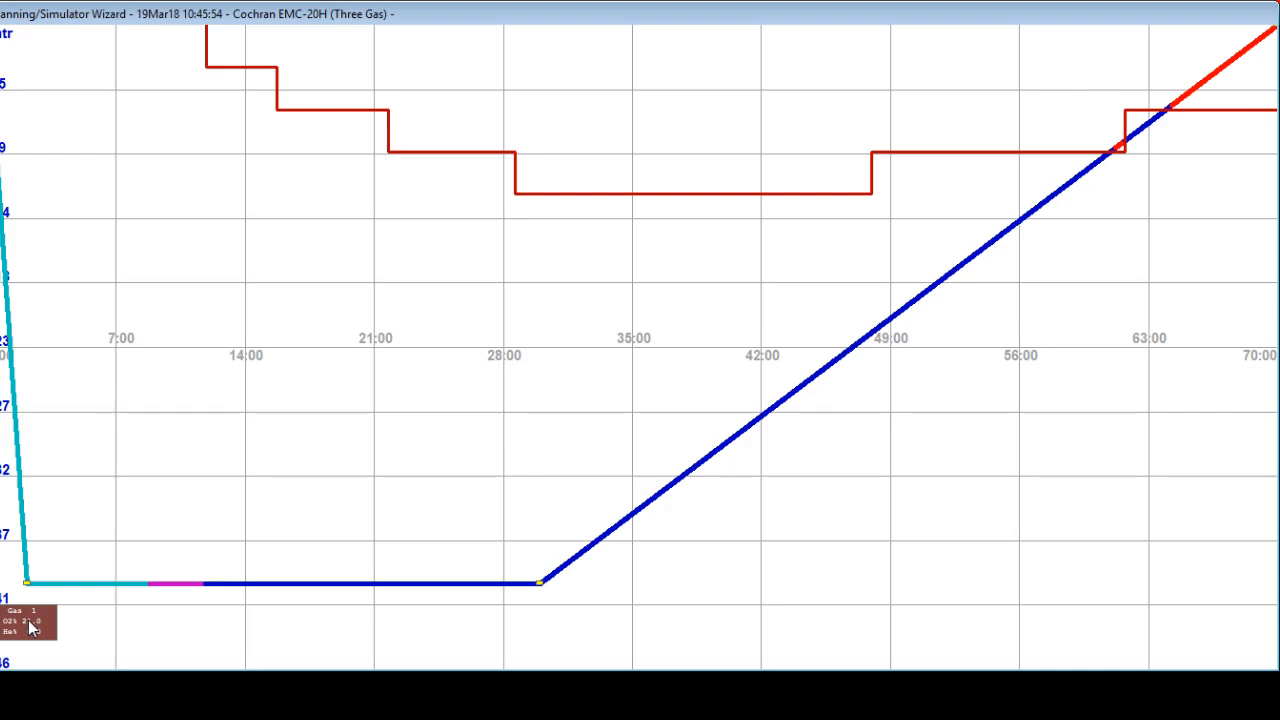
Open the Gas 1 mix editor to make it 25% oxygen, 25% helium.
right_click(30, 585)
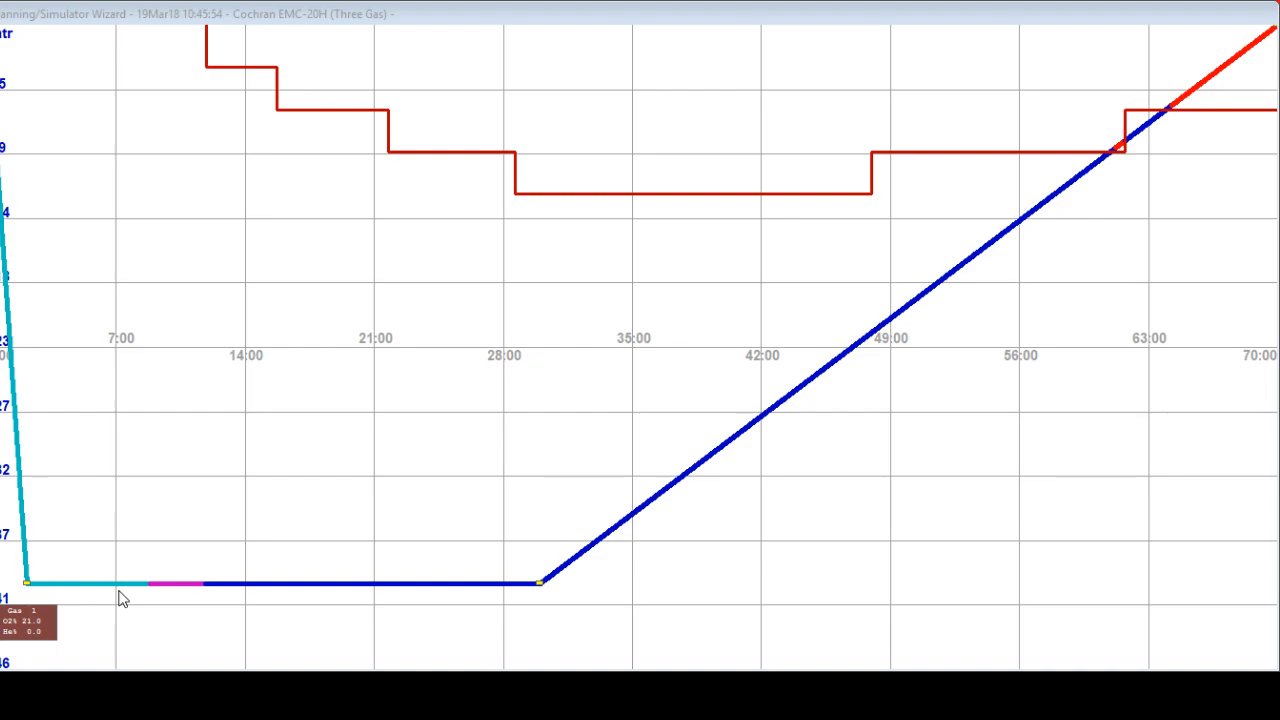
mouse_move(120, 597)
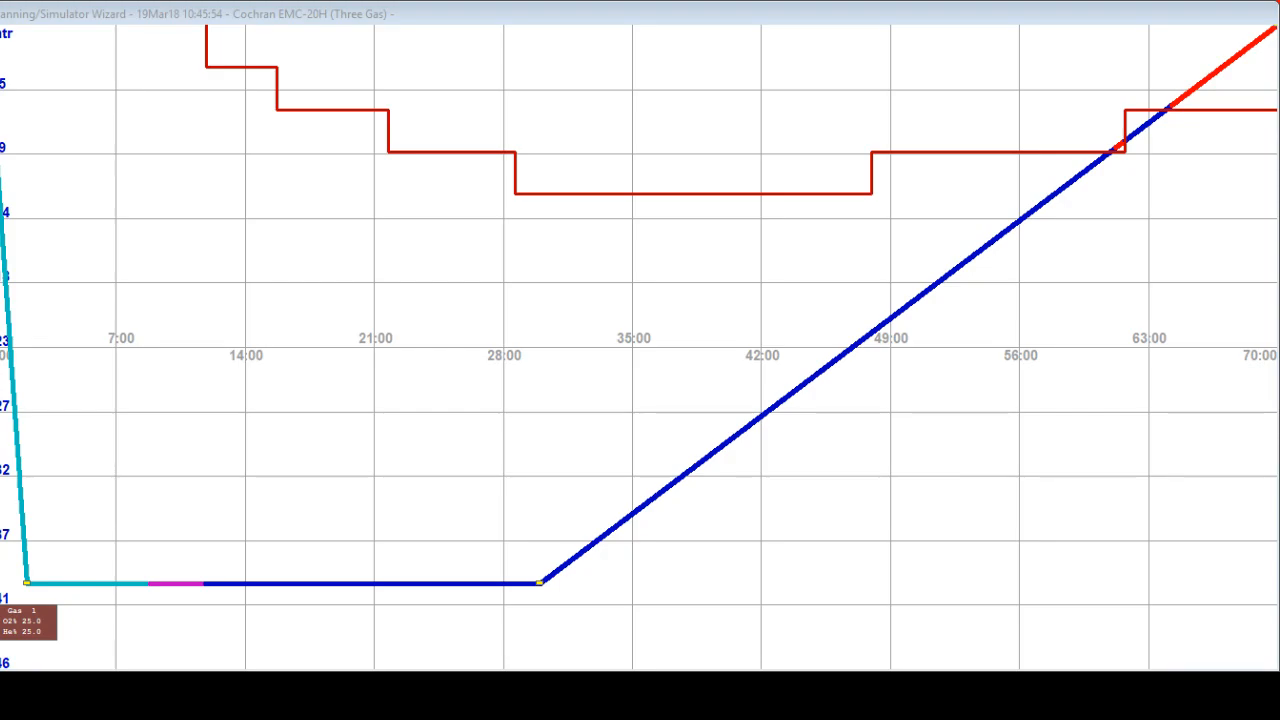
mouse_move(127, 536)
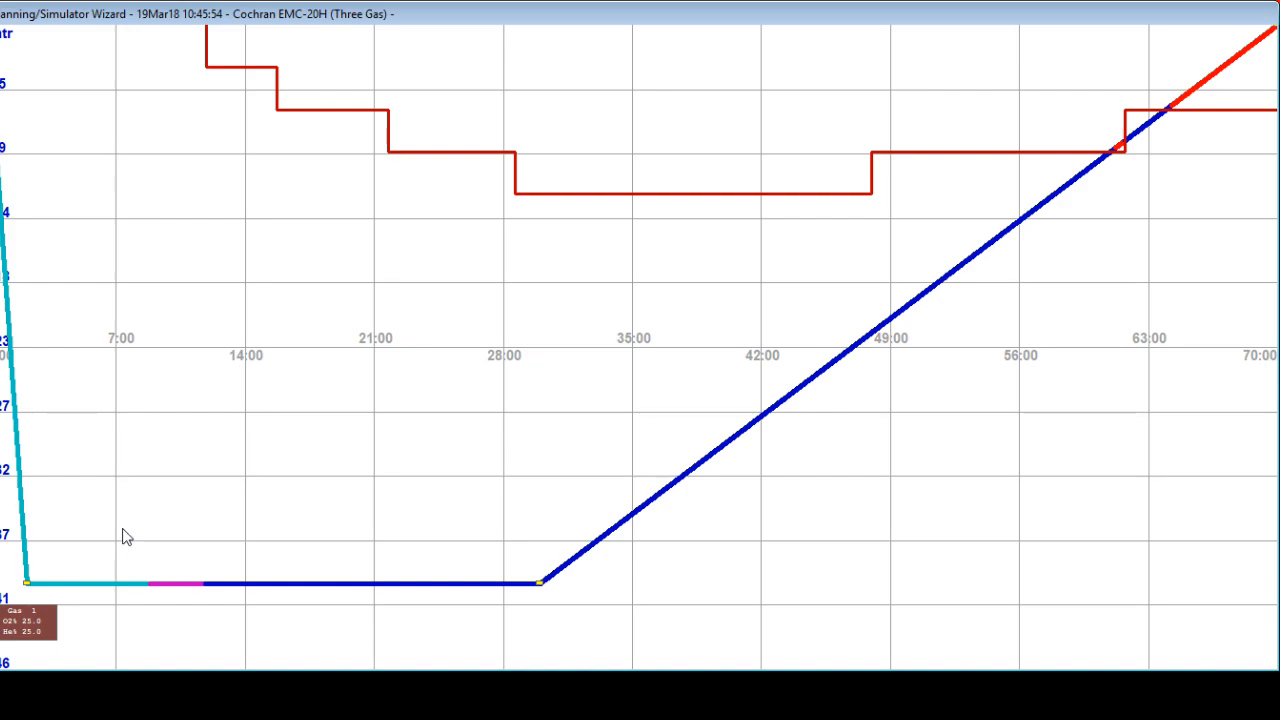
mouse_move(33, 590)
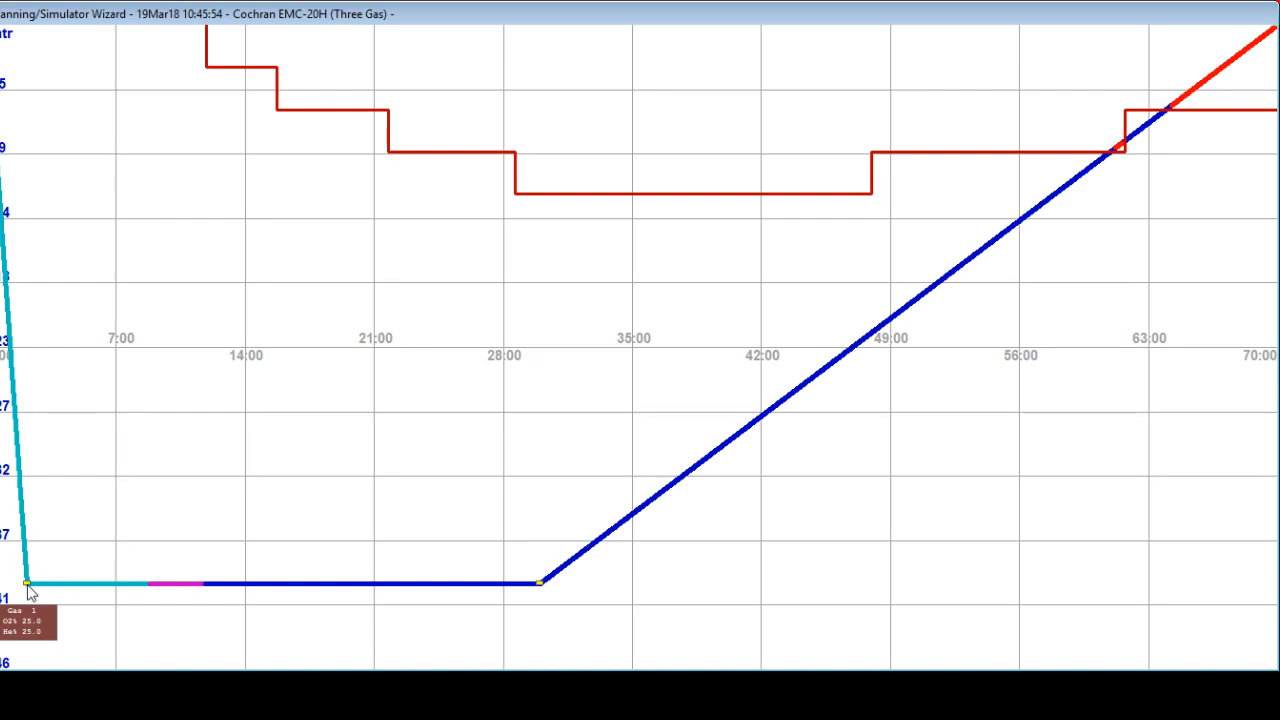
right_click(25, 583)
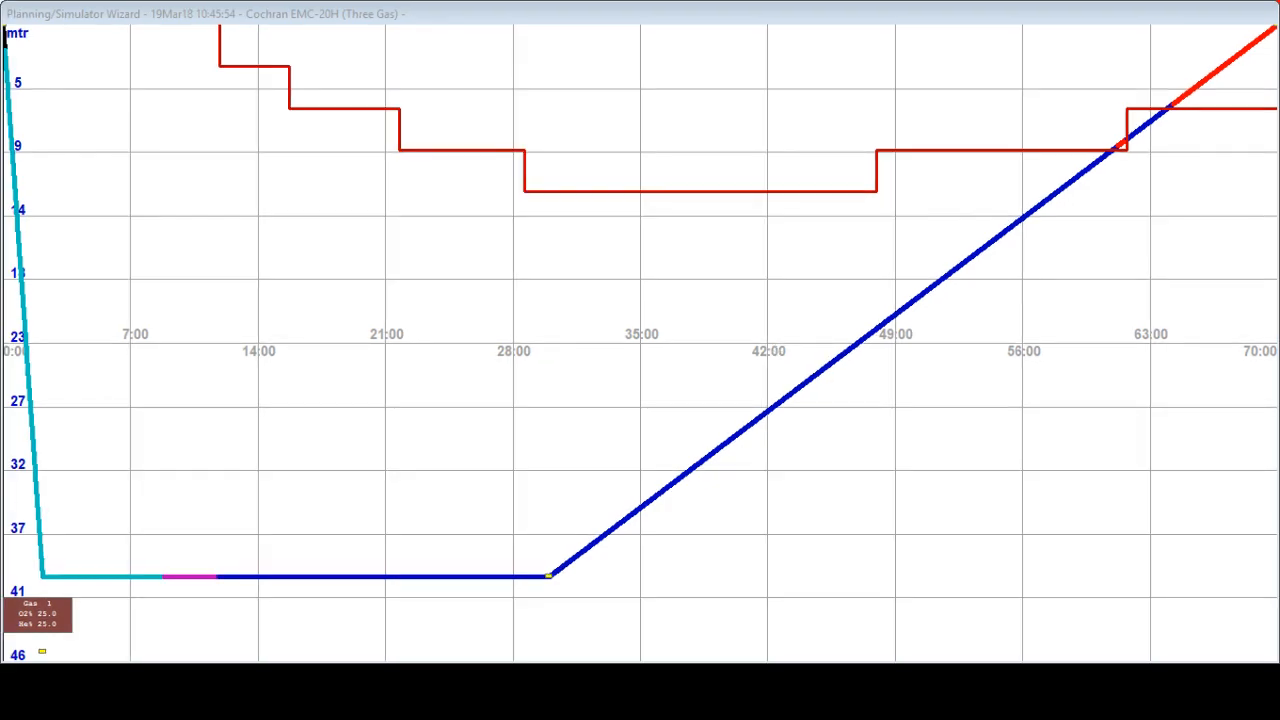
mouse_move(528, 625)
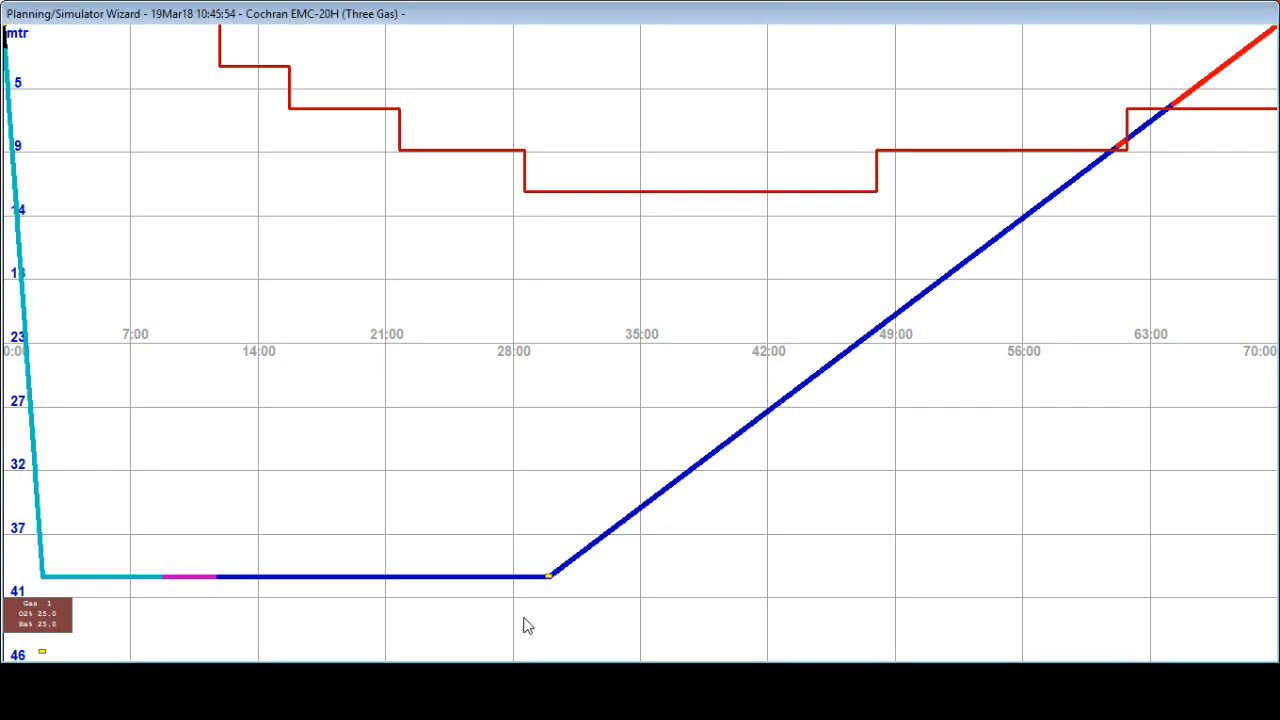
mouse_move(555, 585)
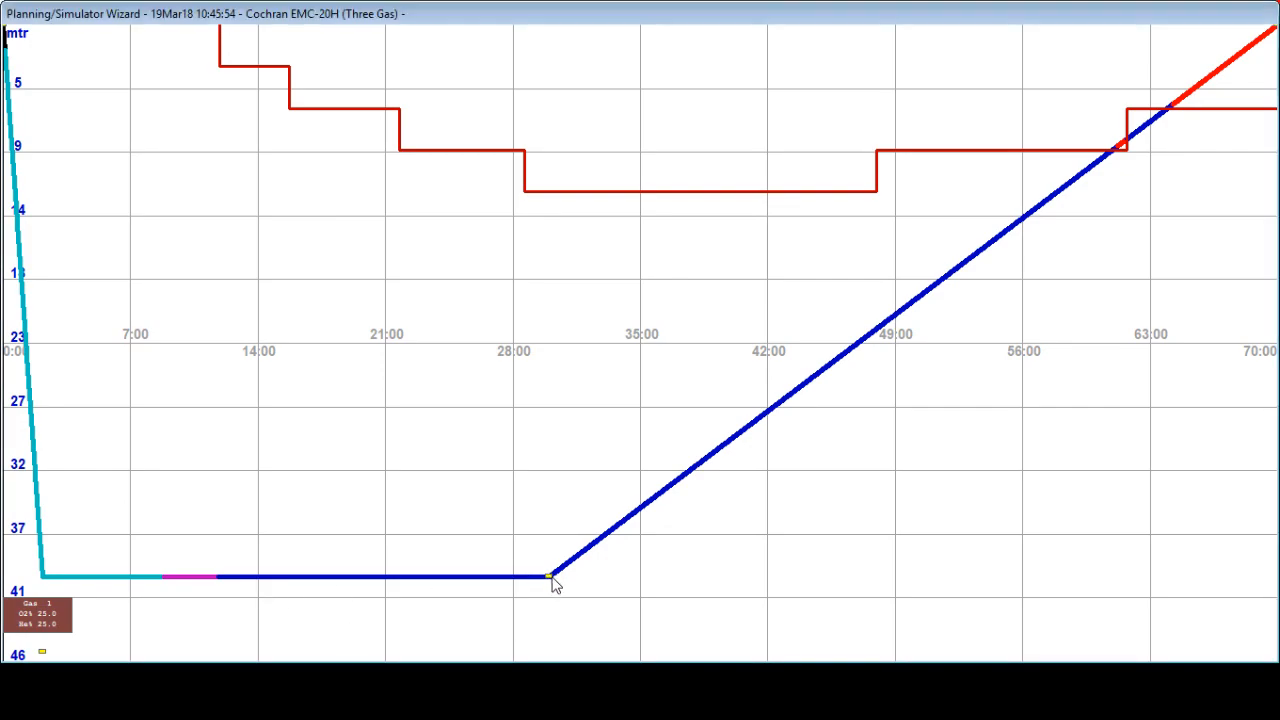
right_click(548, 578)
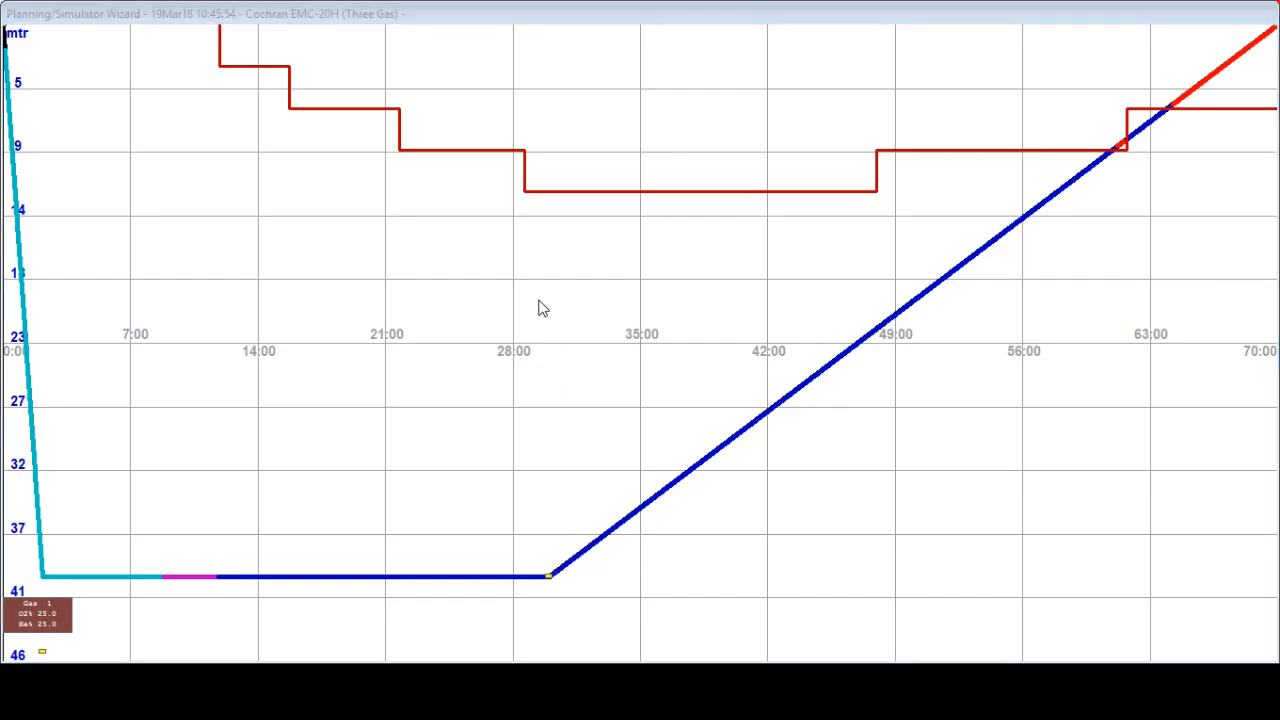
mouse_move(790, 218)
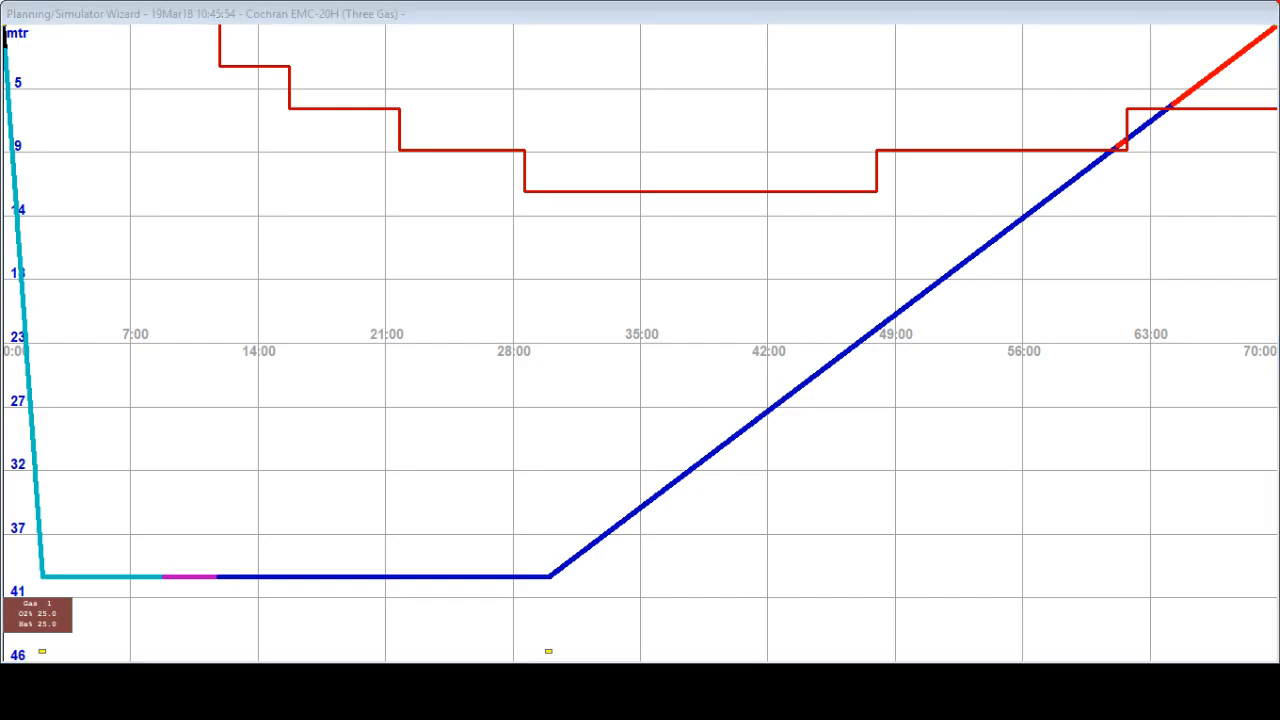
mouse_move(388, 588)
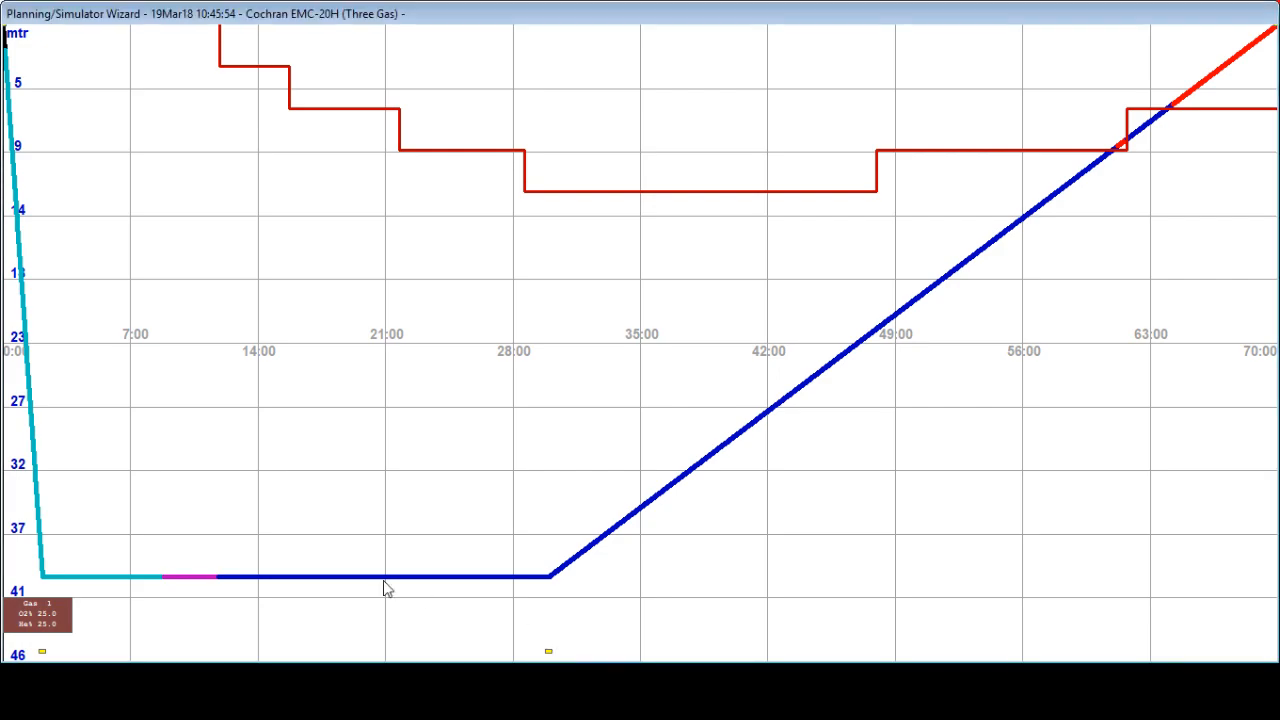
mouse_move(72, 633)
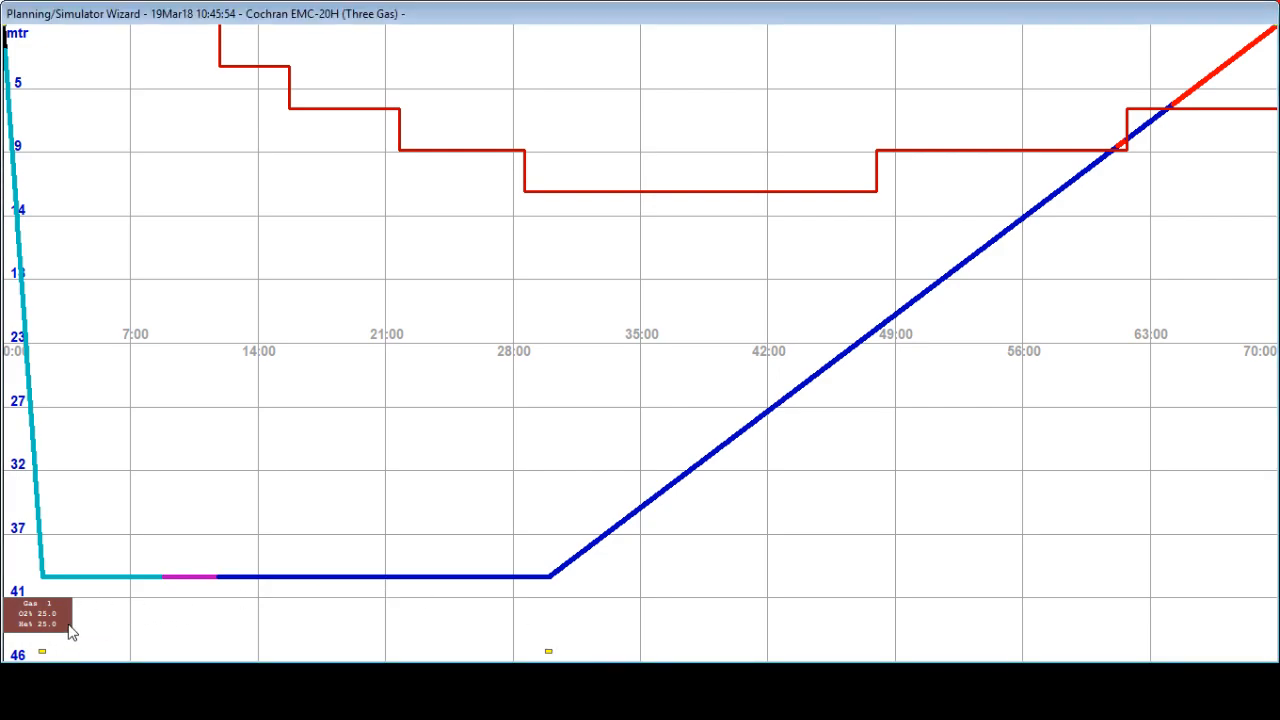
mouse_move(63, 635)
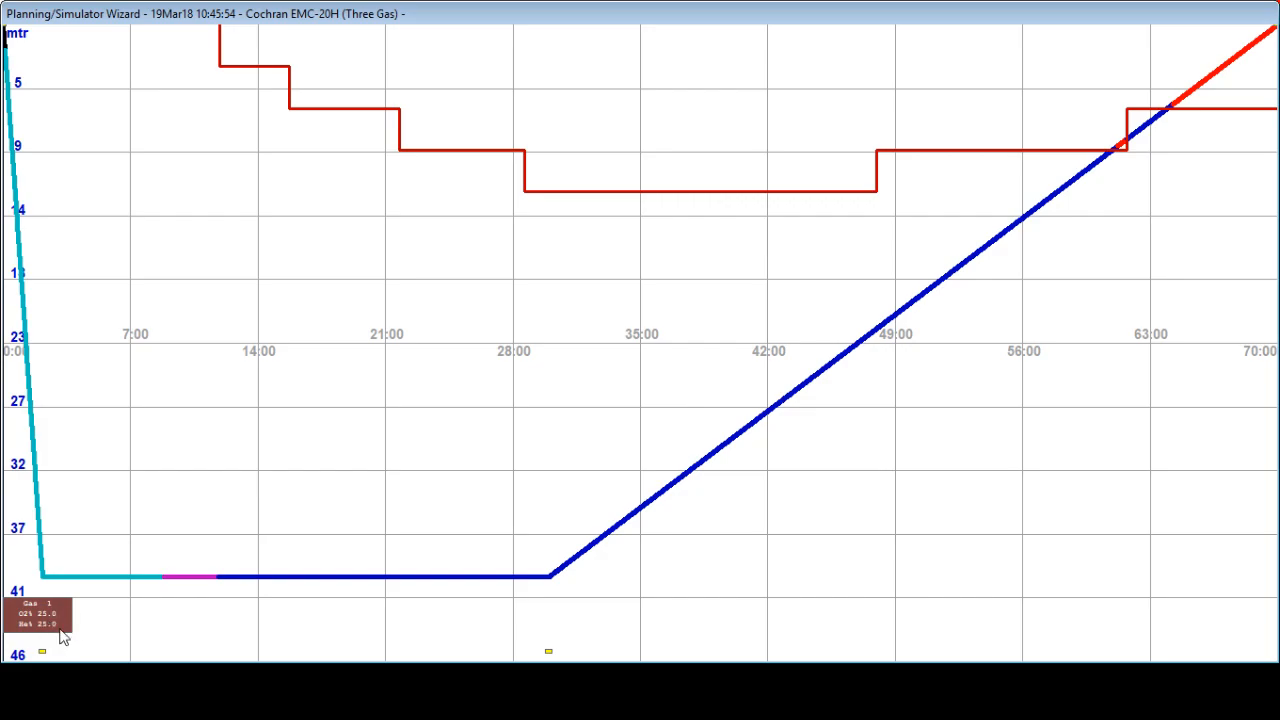
mouse_move(58, 595)
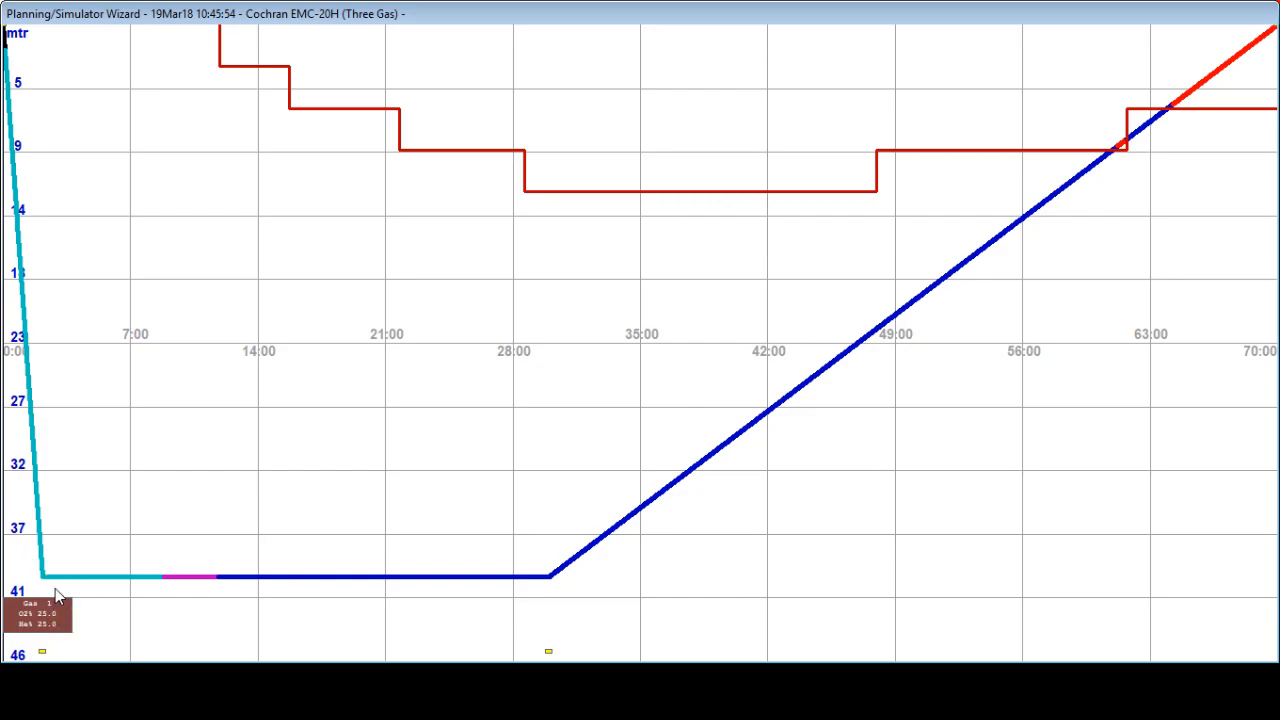
mouse_move(47, 653)
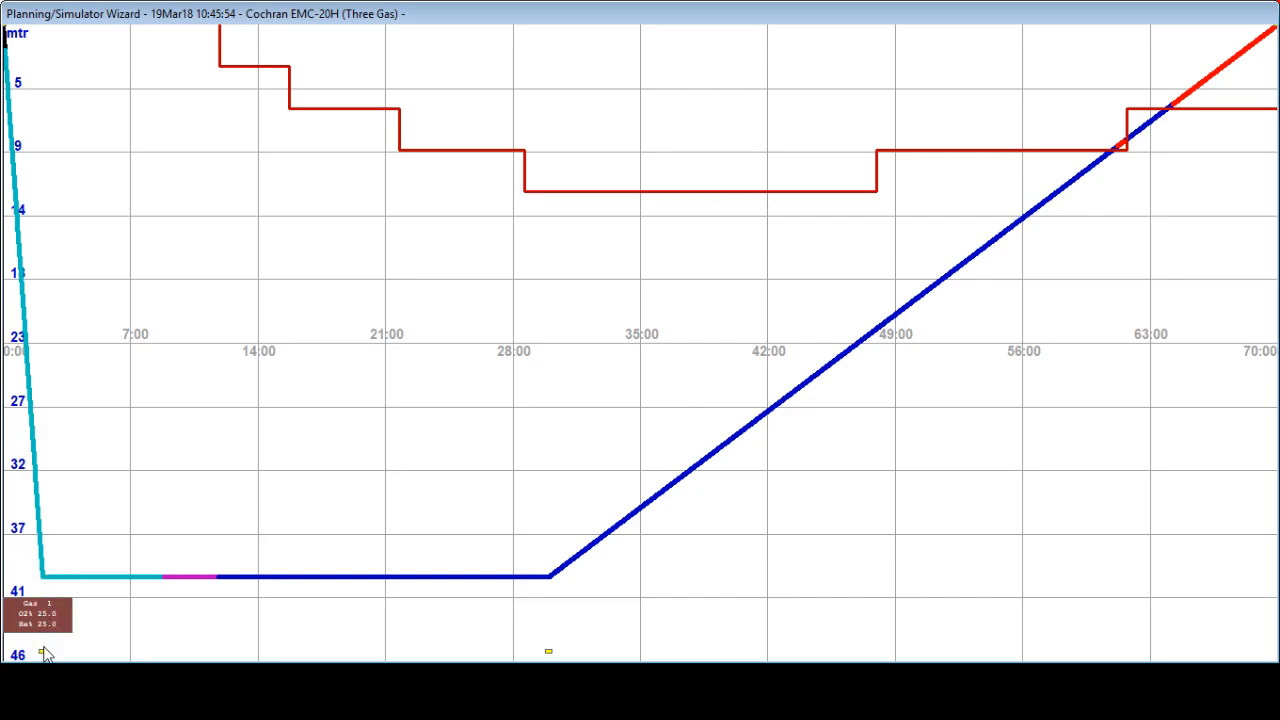
mouse_move(48, 655)
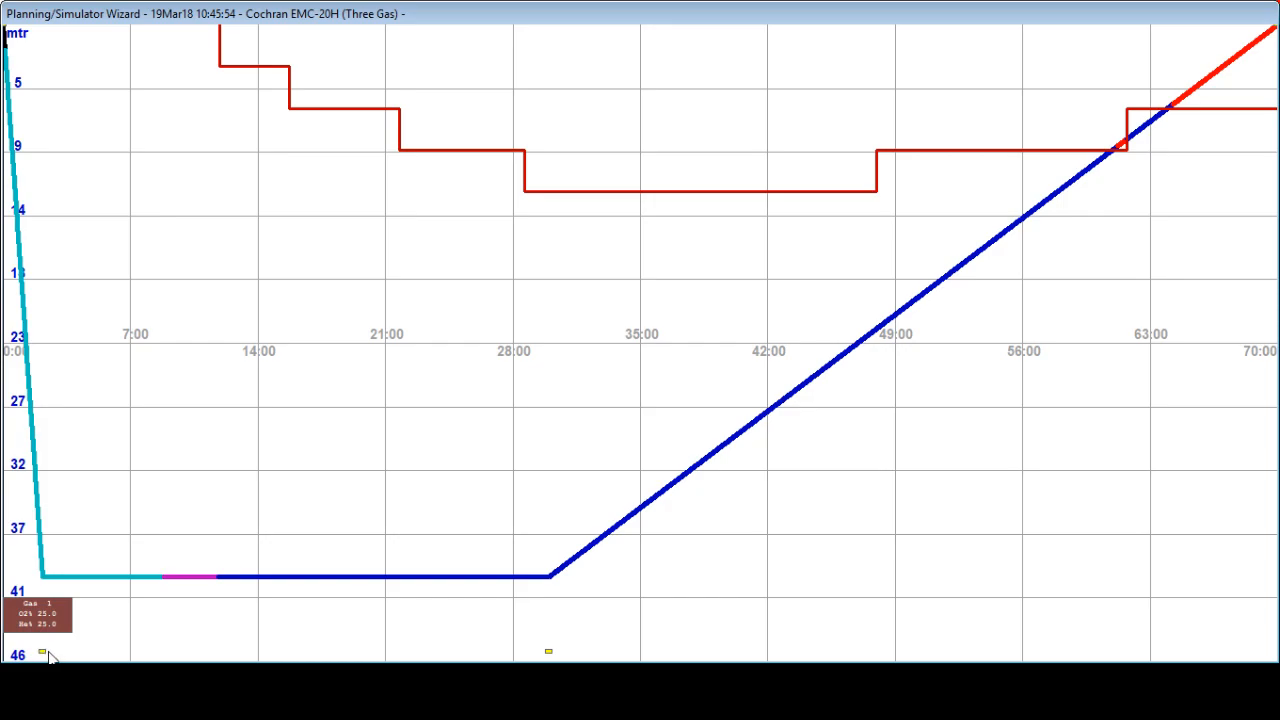
mouse_move(537, 657)
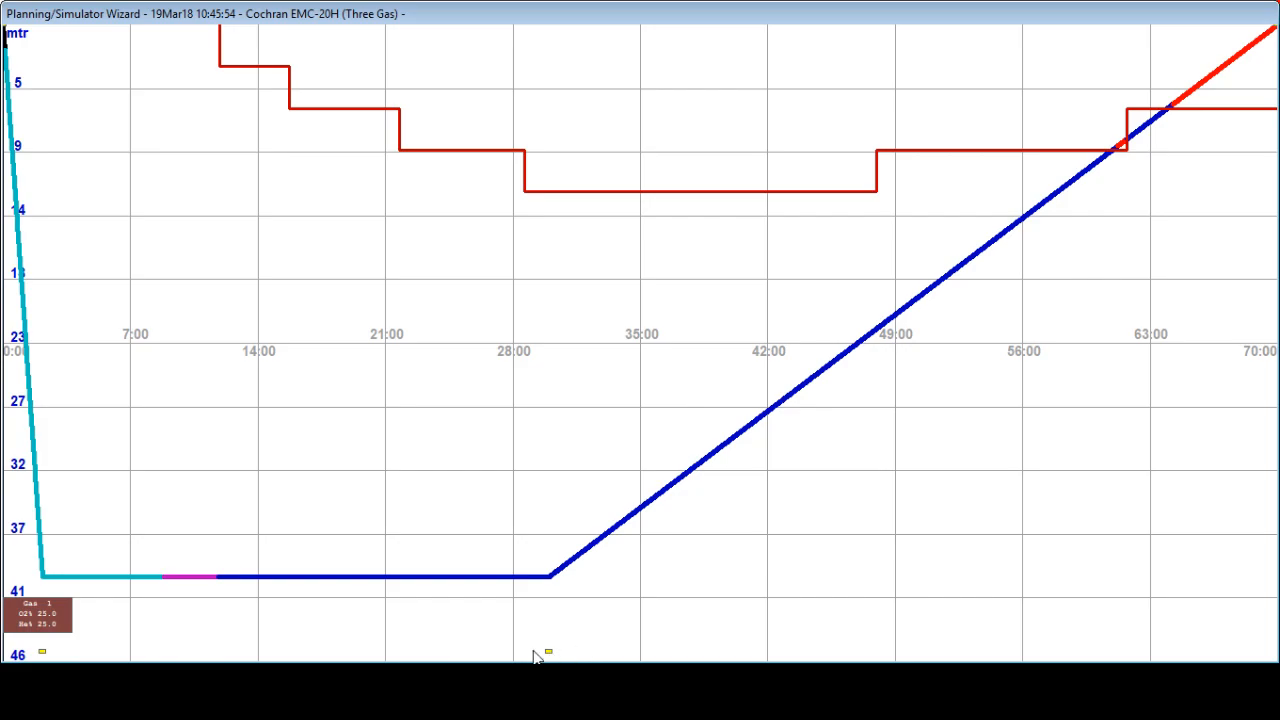
mouse_move(728, 590)
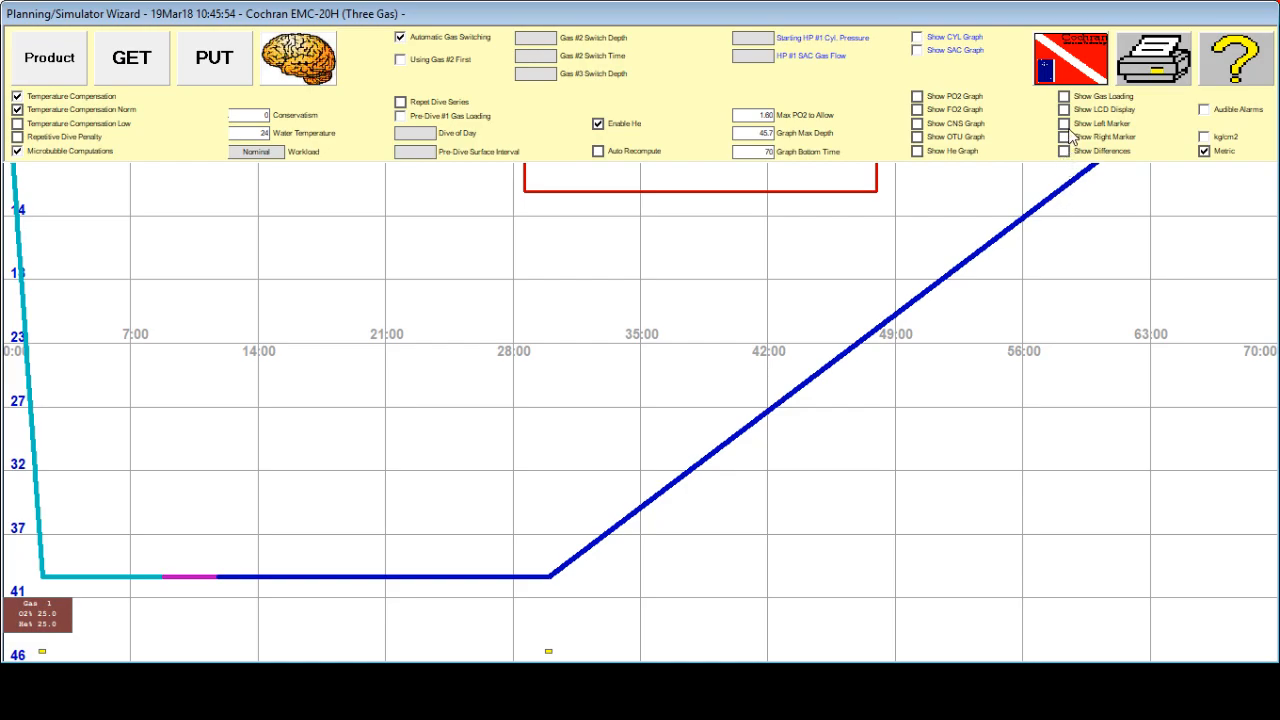
Enable Show Left Marker to mark the bottom phase end at 29:58.
click(1064, 123)
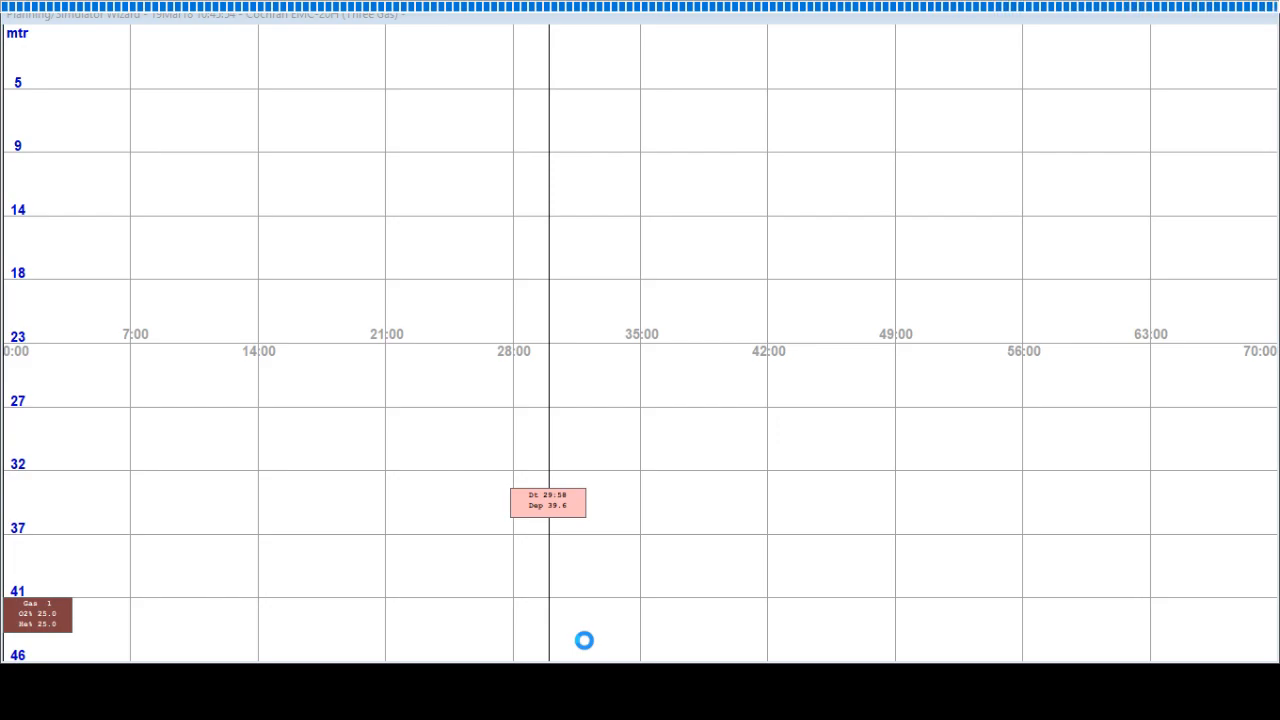
Compute decompression stops from the 45 m bottom-time marker waypoint.
right_click(584, 641)
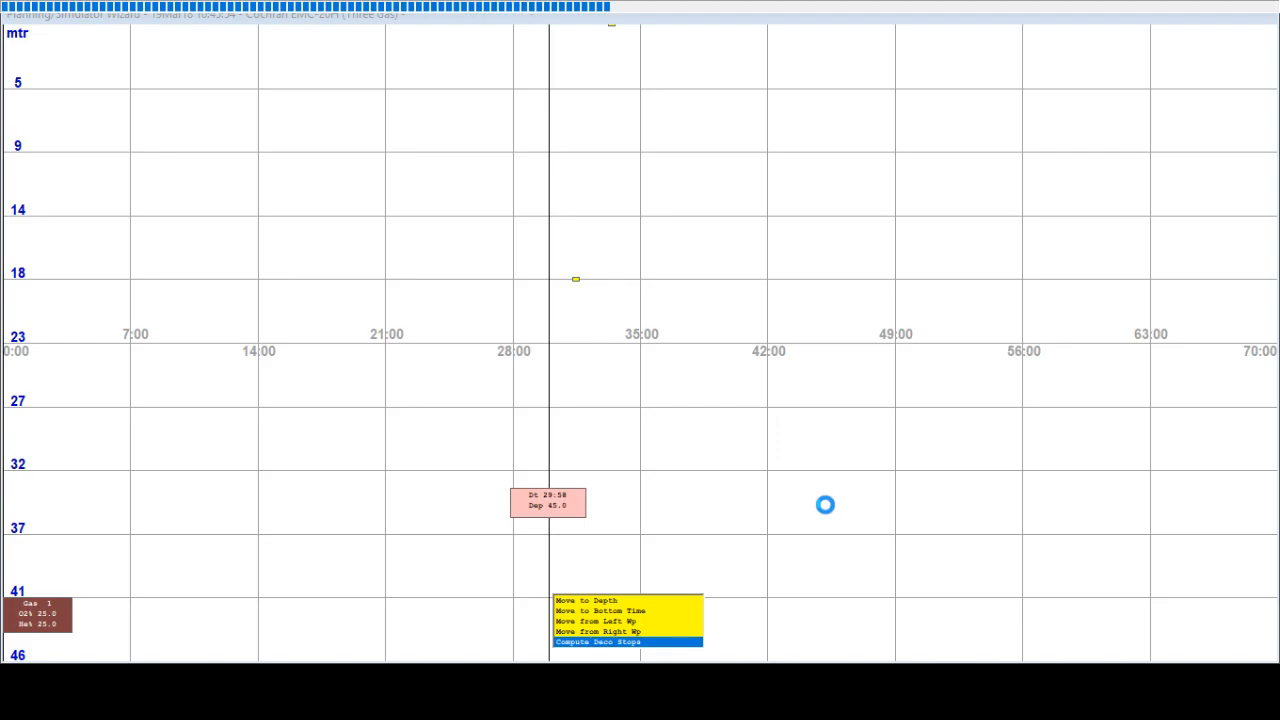
click(597, 642)
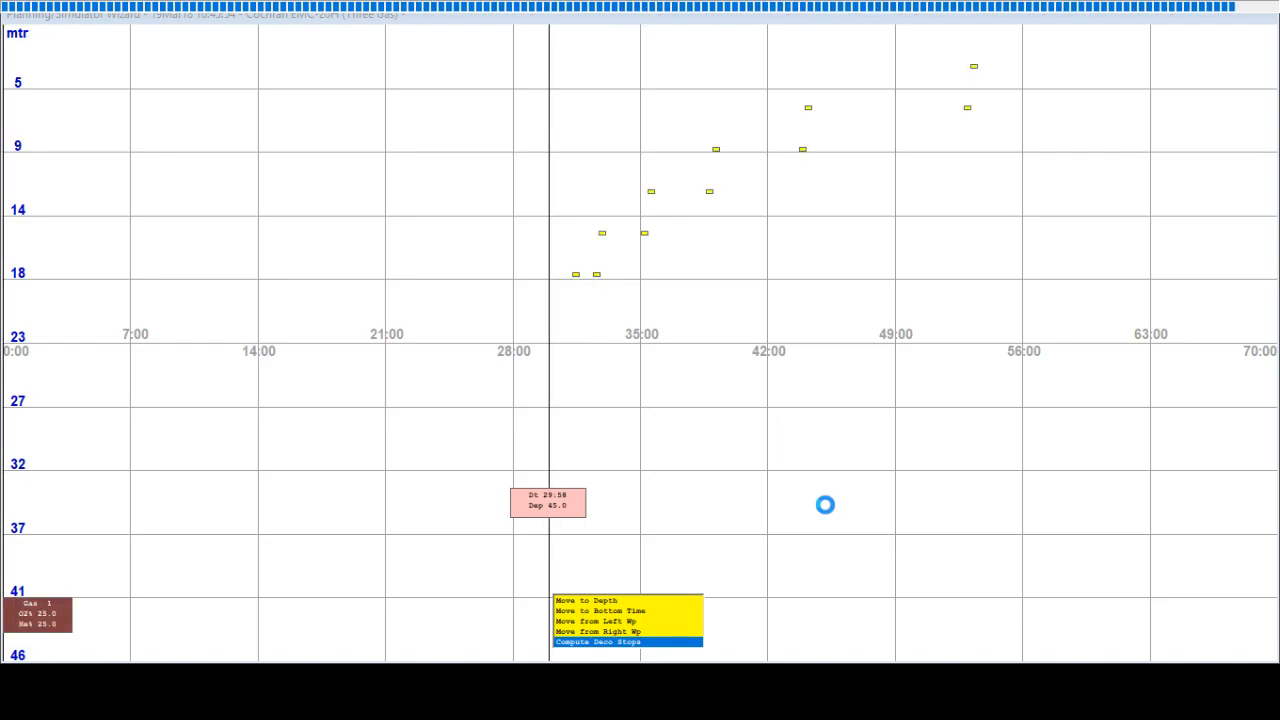
click(596, 642)
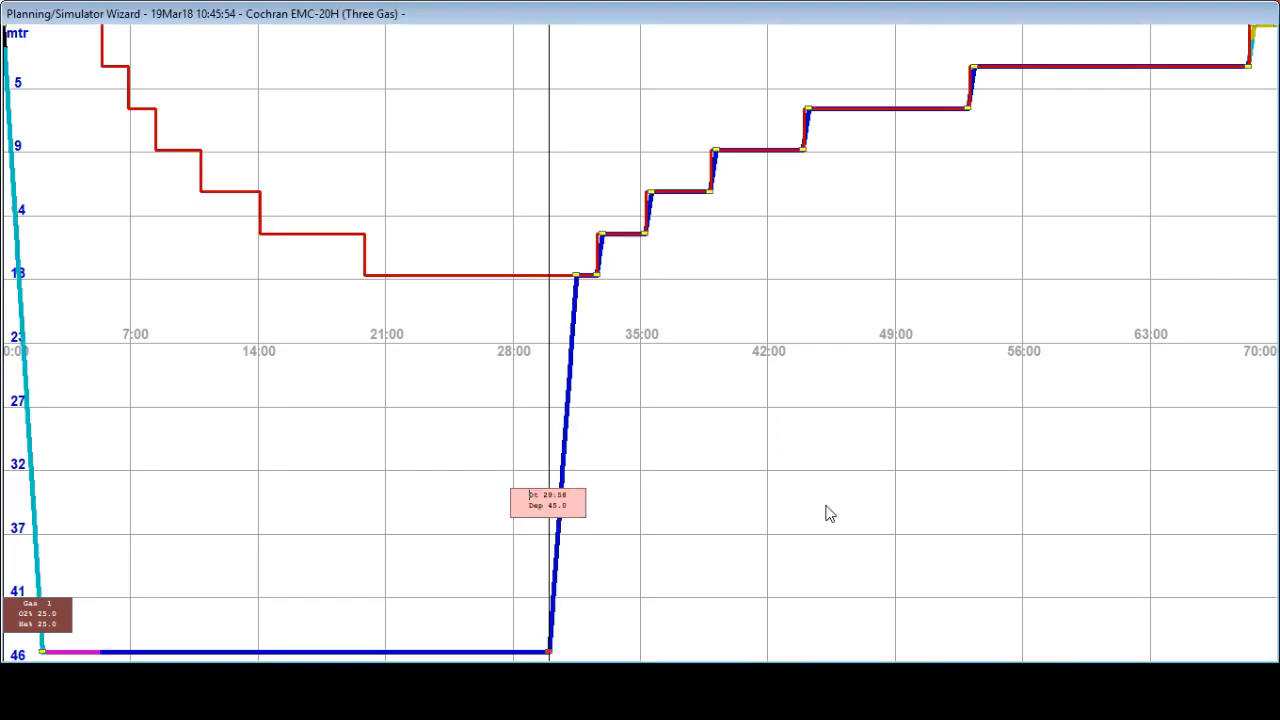
mouse_move(730, 438)
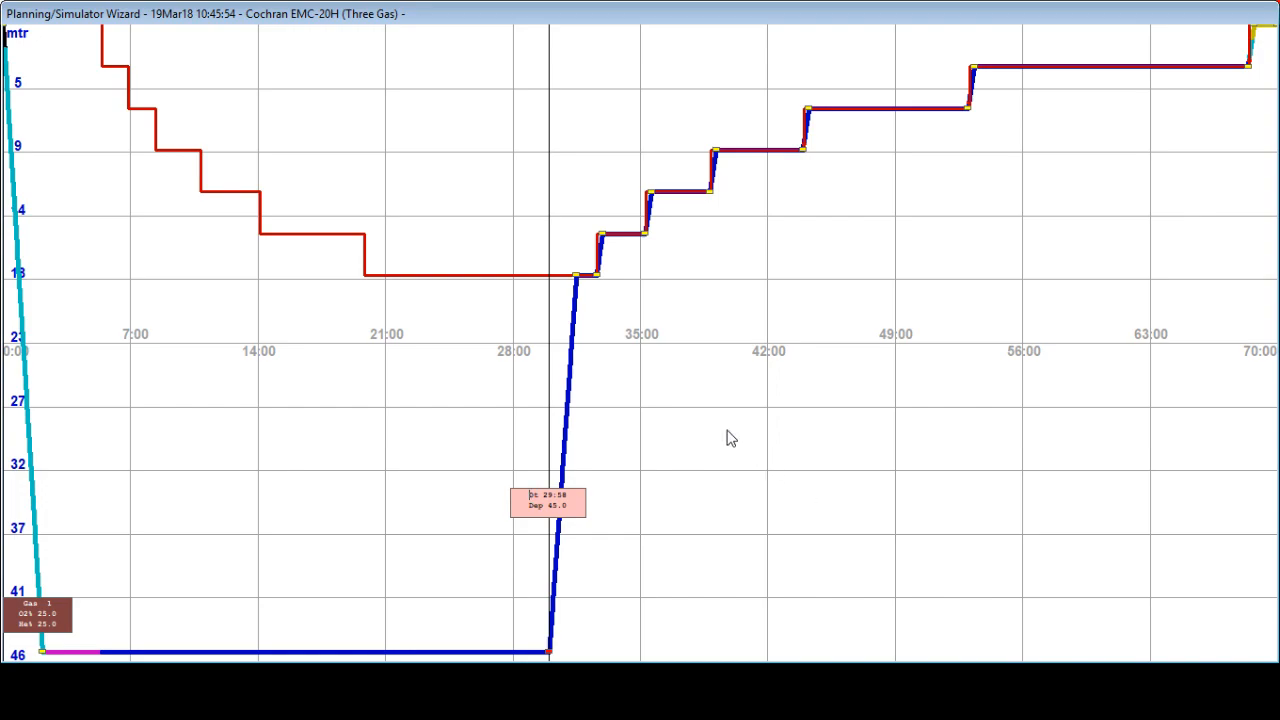
mouse_move(788, 411)
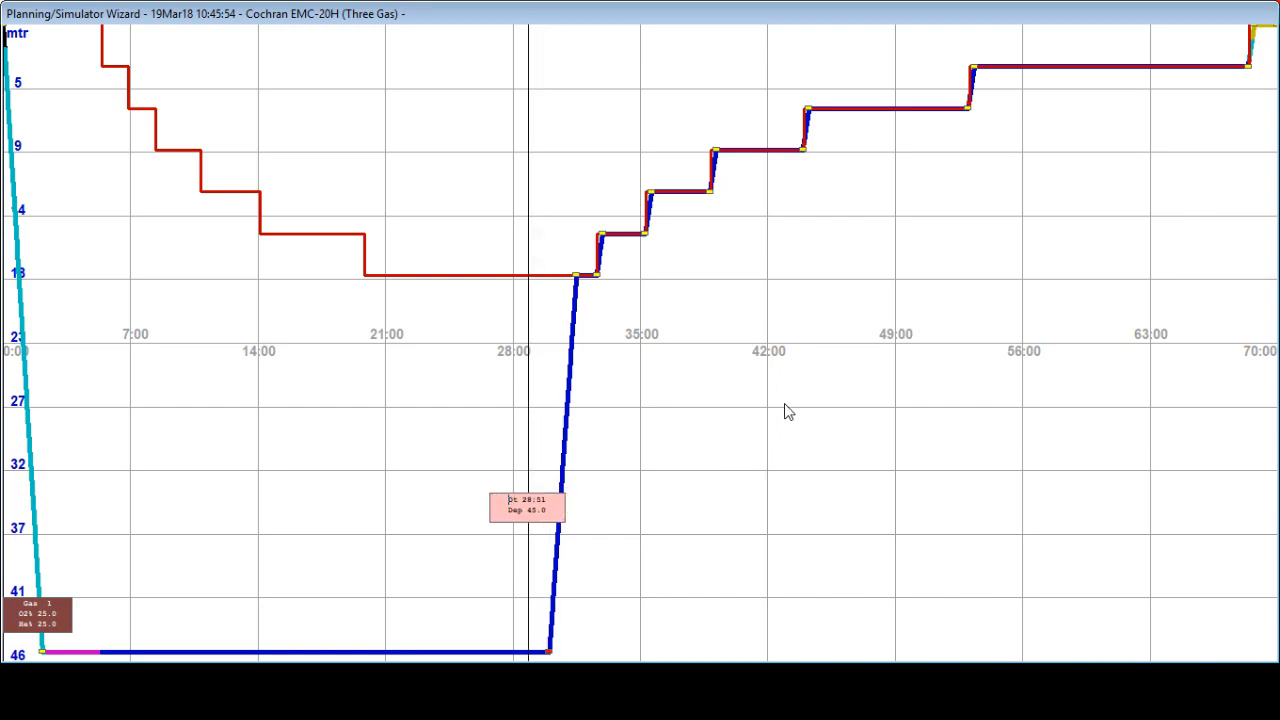
mouse_move(908, 280)
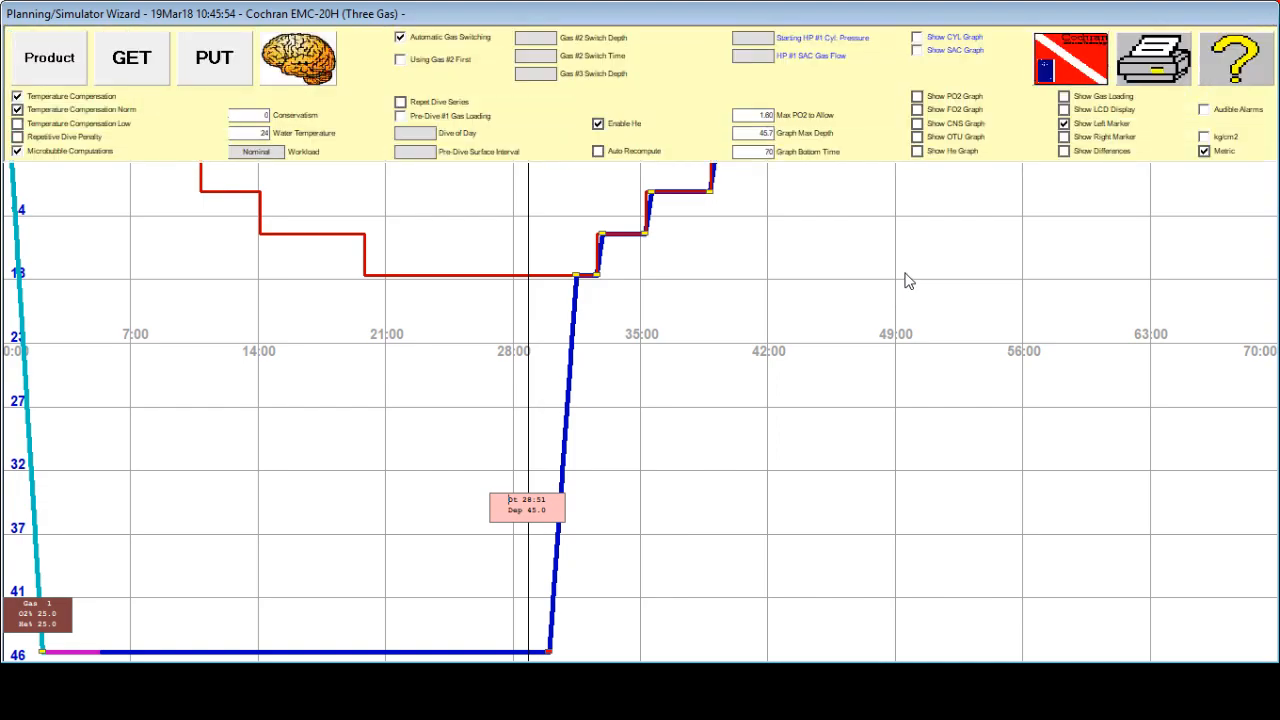
mouse_move(1003, 237)
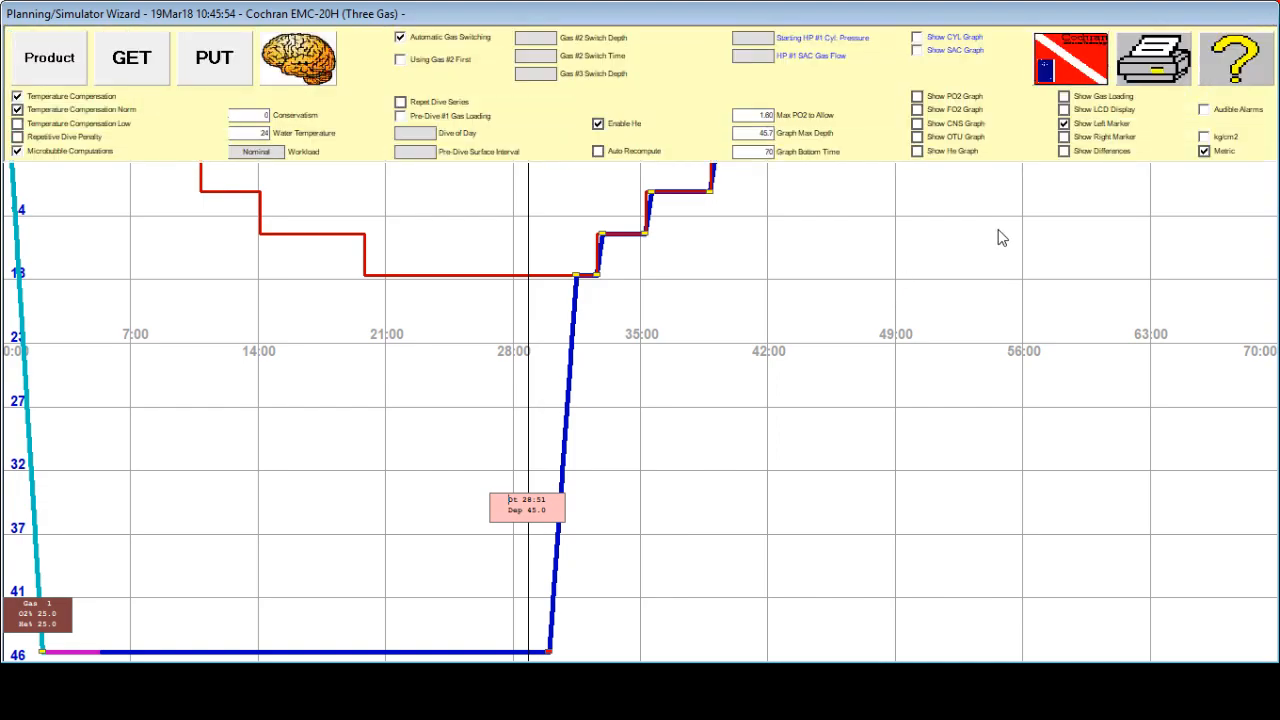
mouse_move(1068, 158)
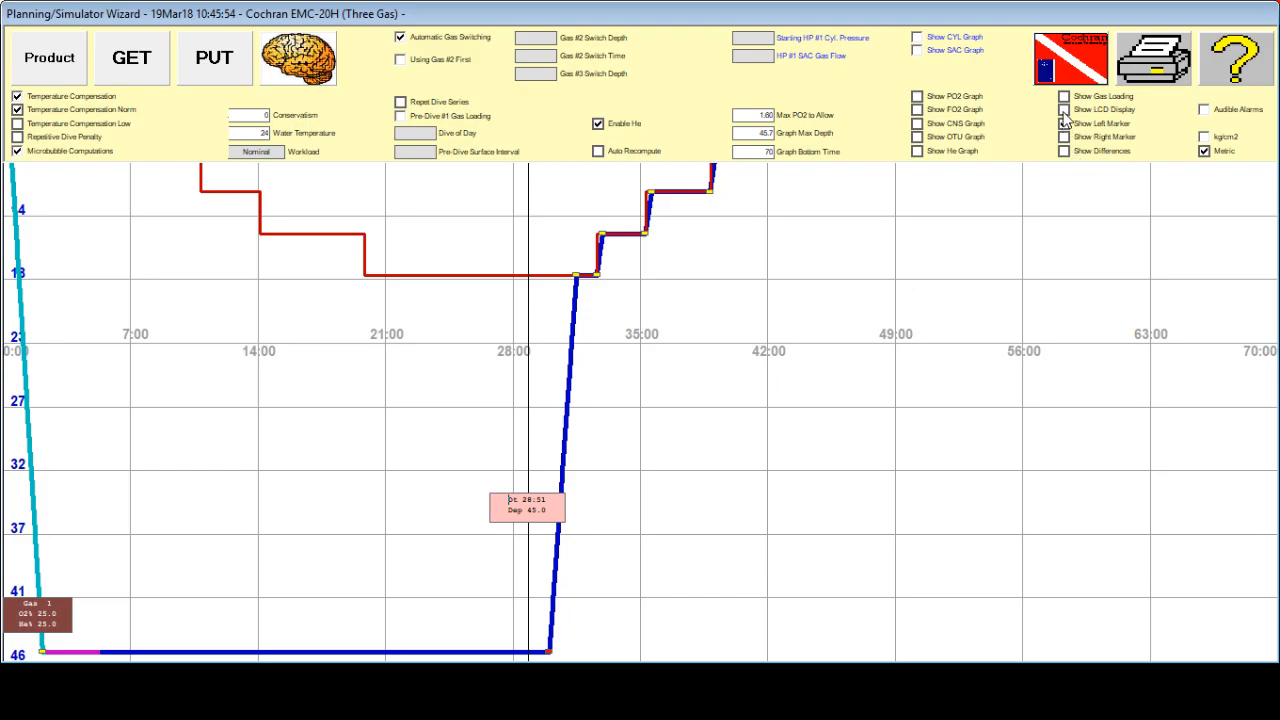
Turn on the Show LCD Display readout in the graph options.
click(1064, 109)
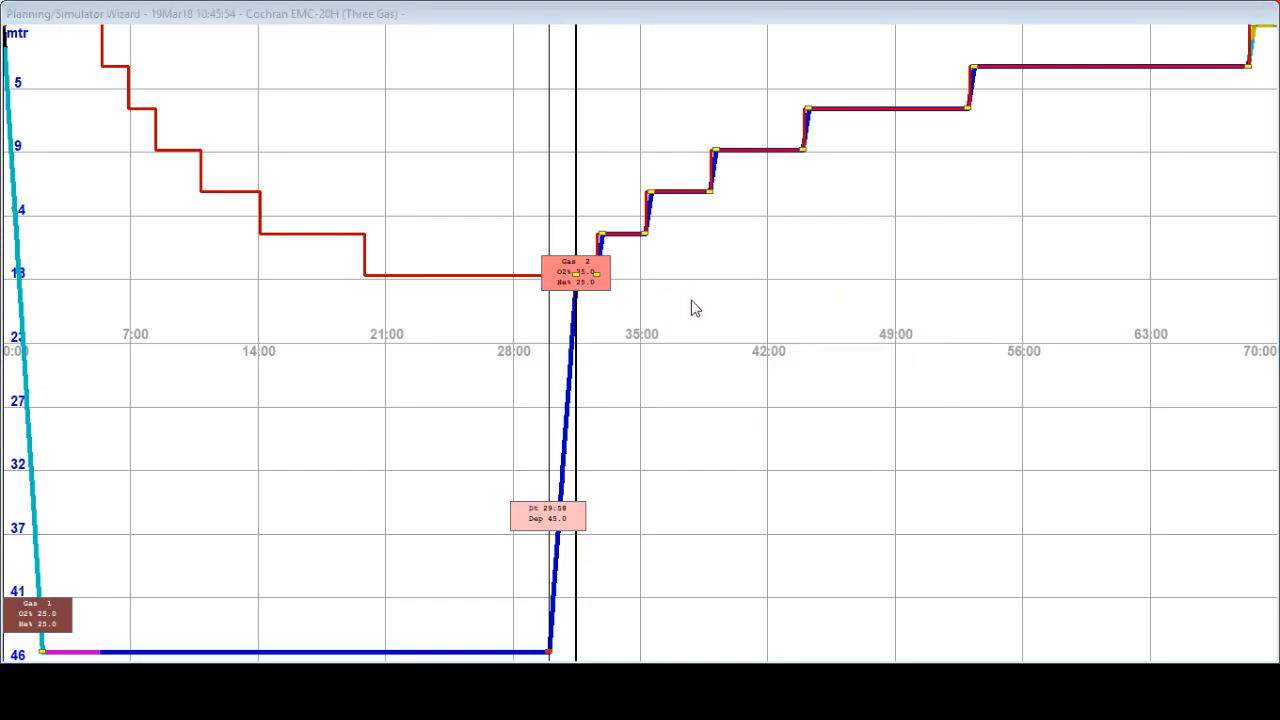
mouse_move(750, 152)
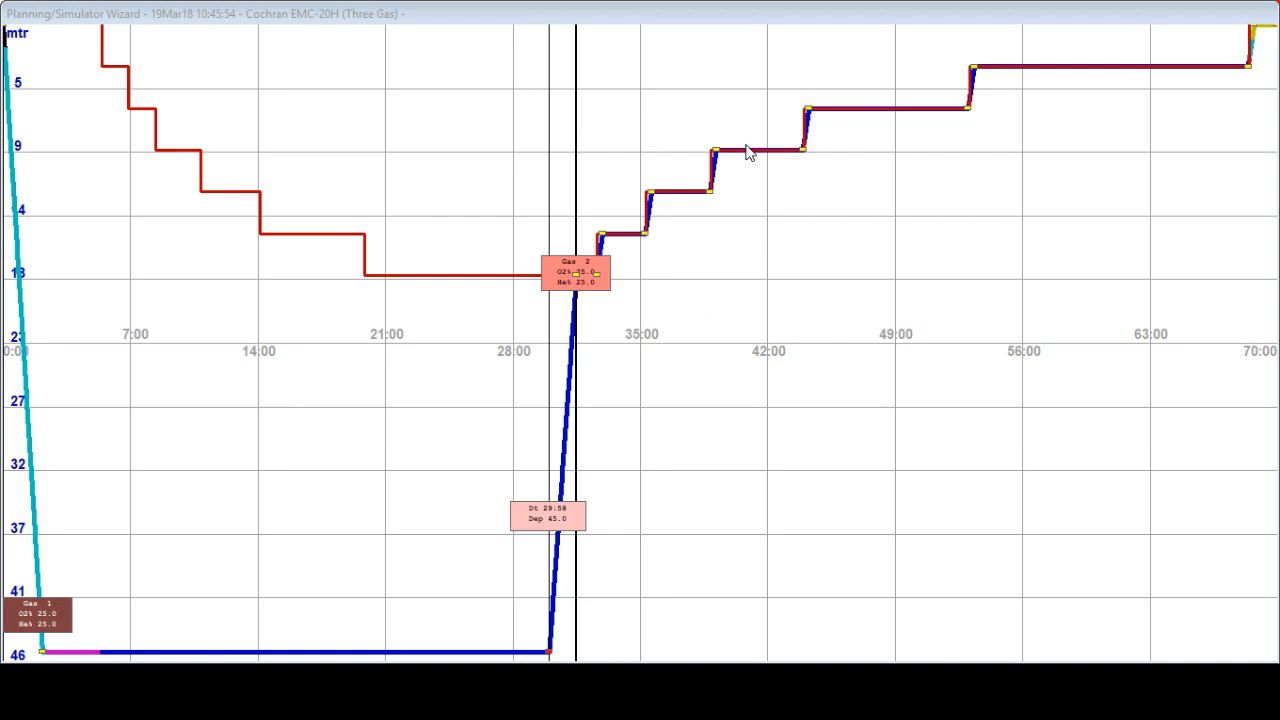
mouse_move(772, 208)
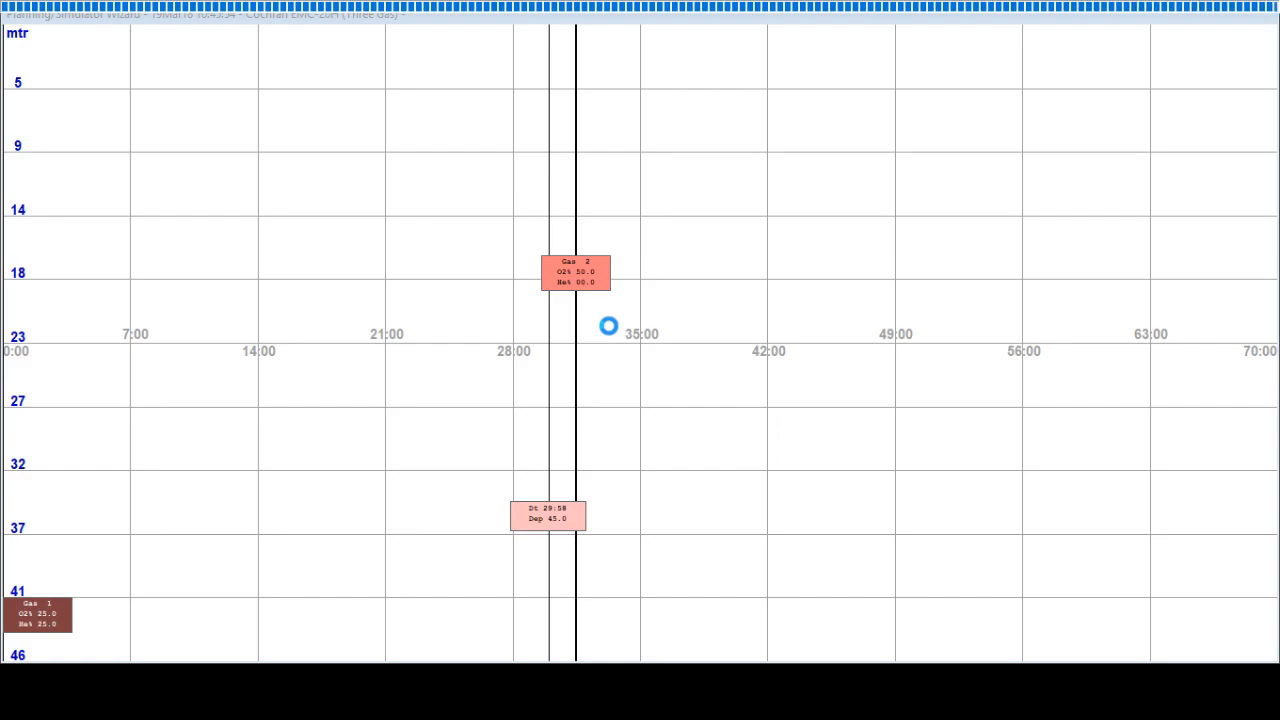
Recompute decompression stops from the Gas 2 switch waypoint using the 50% mix.
right_click(609, 326)
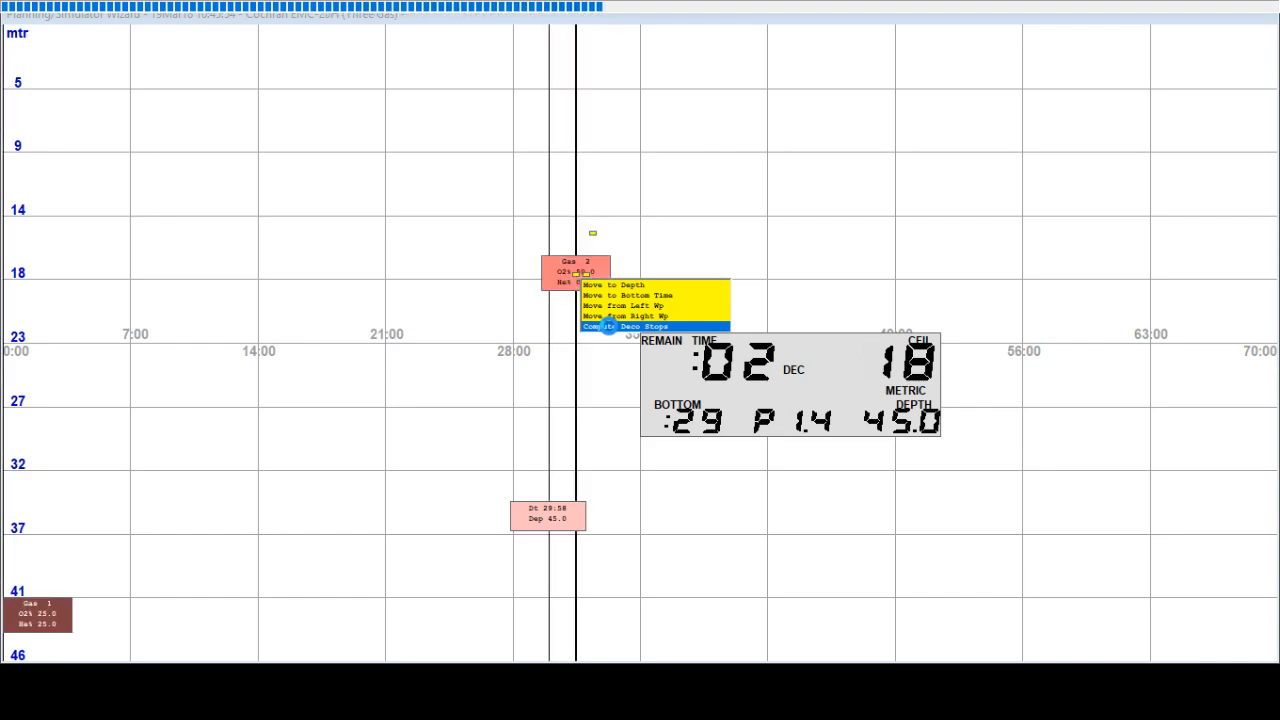
click(620, 326)
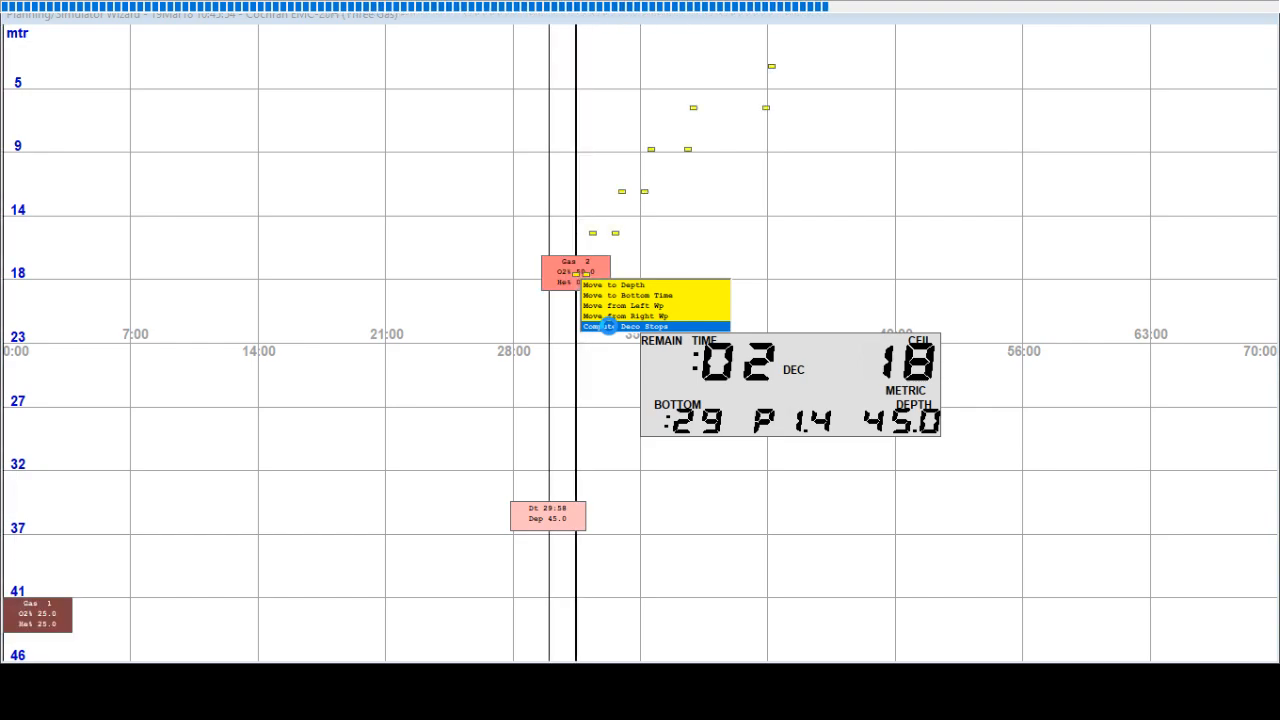
click(617, 326)
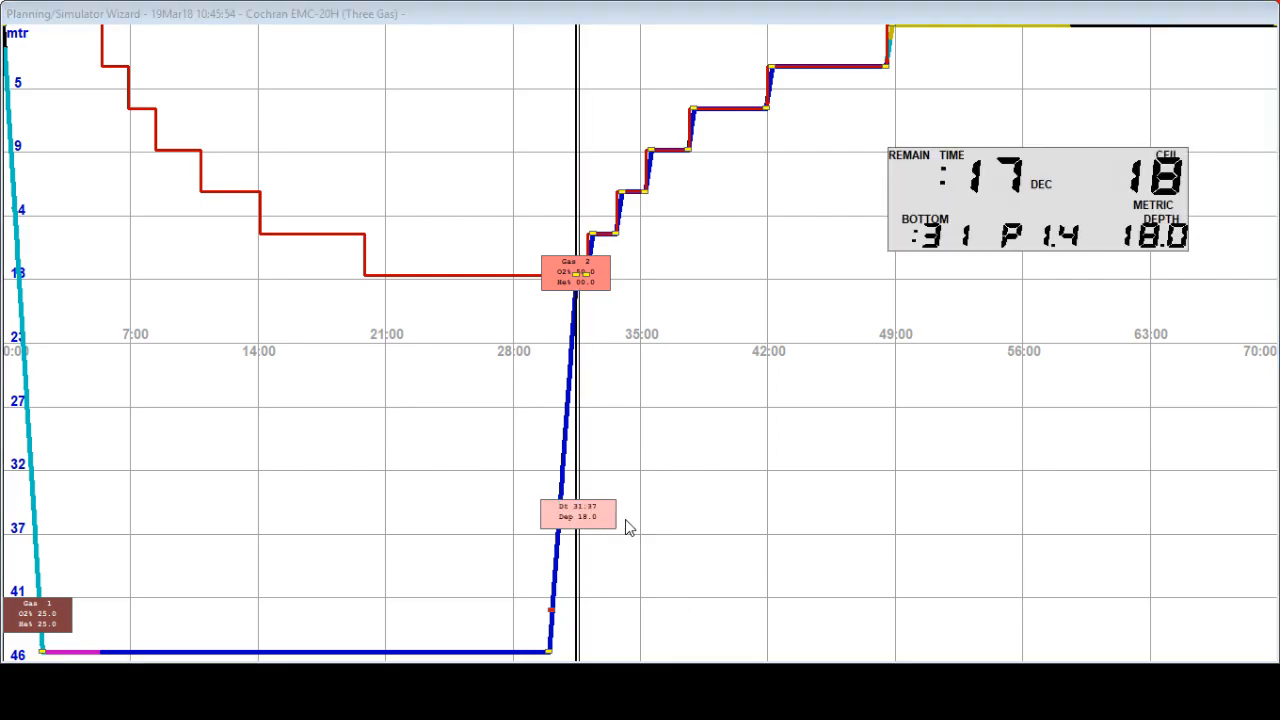
mouse_move(976, 394)
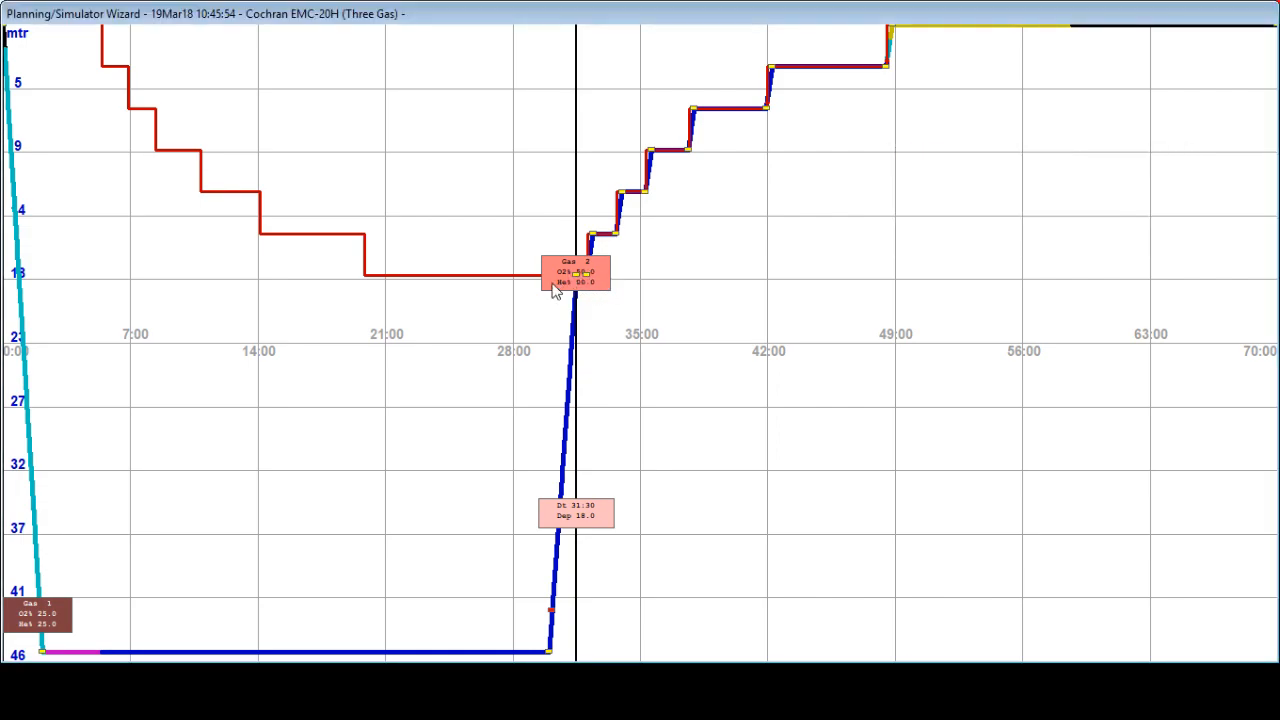
mouse_move(598, 288)
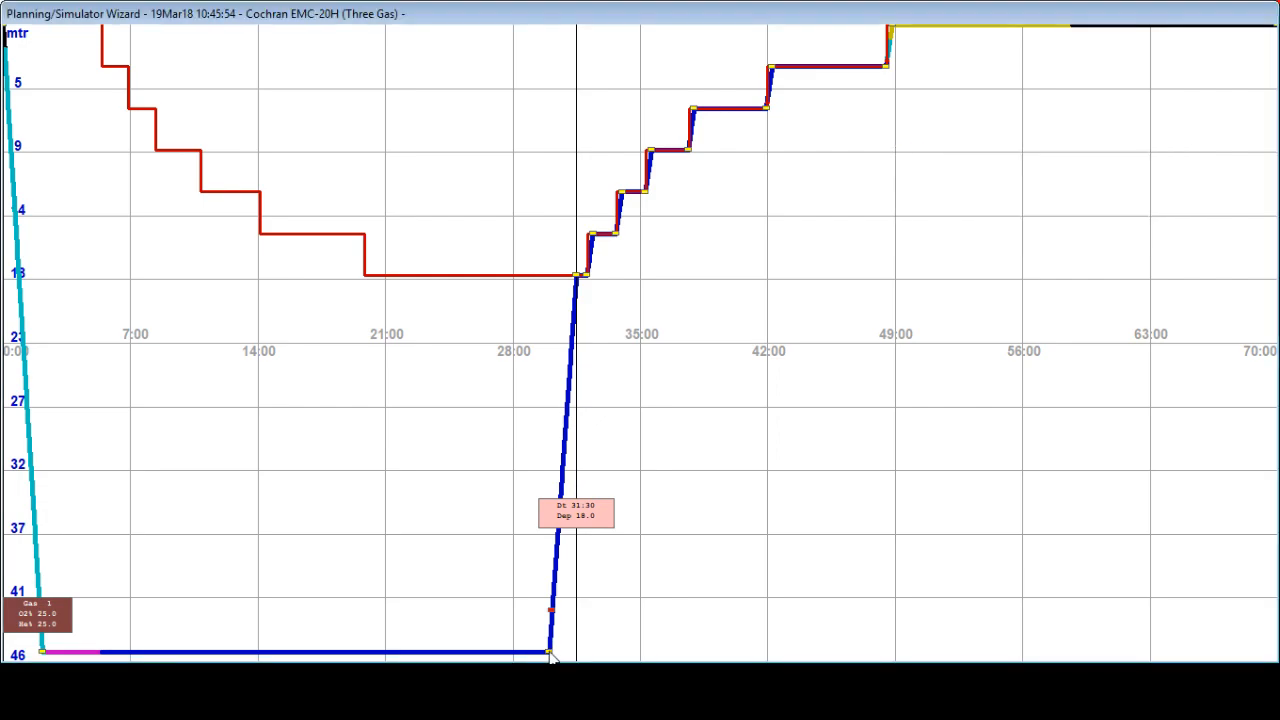
Recompute the ascent from the profile graph, surfacing near 70 minutes.
right_click(550, 652)
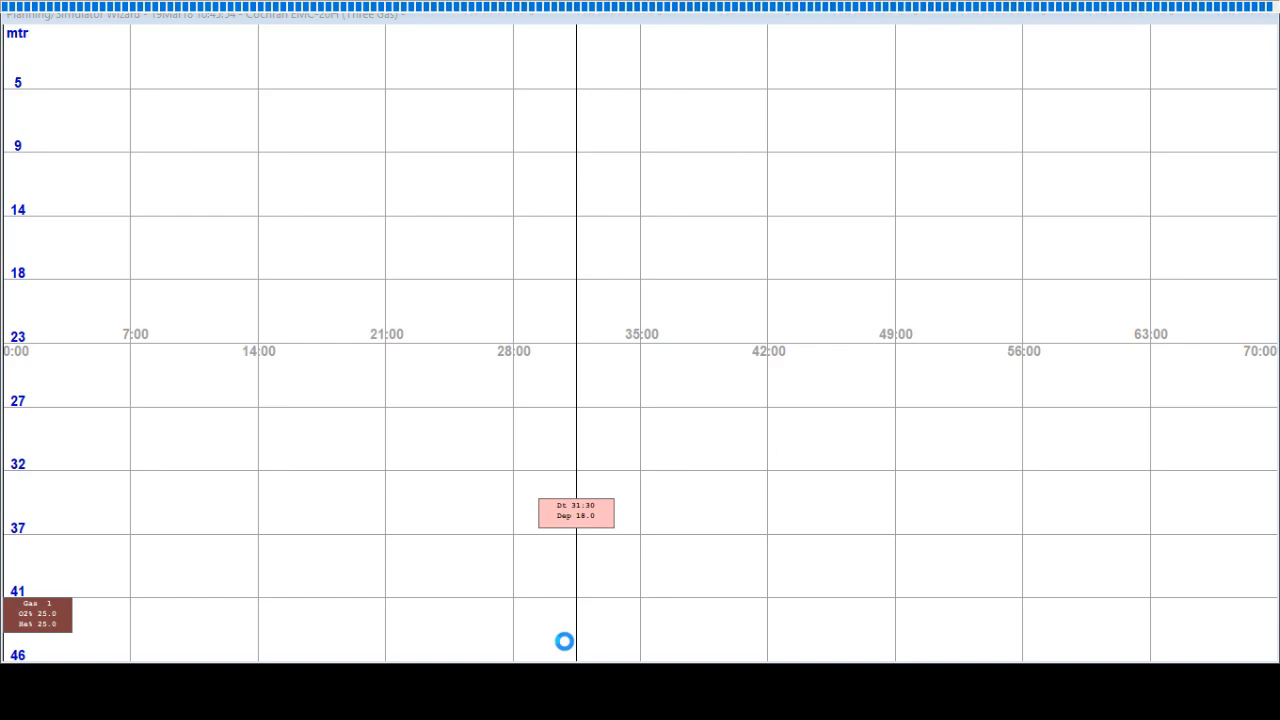
right_click(564, 641)
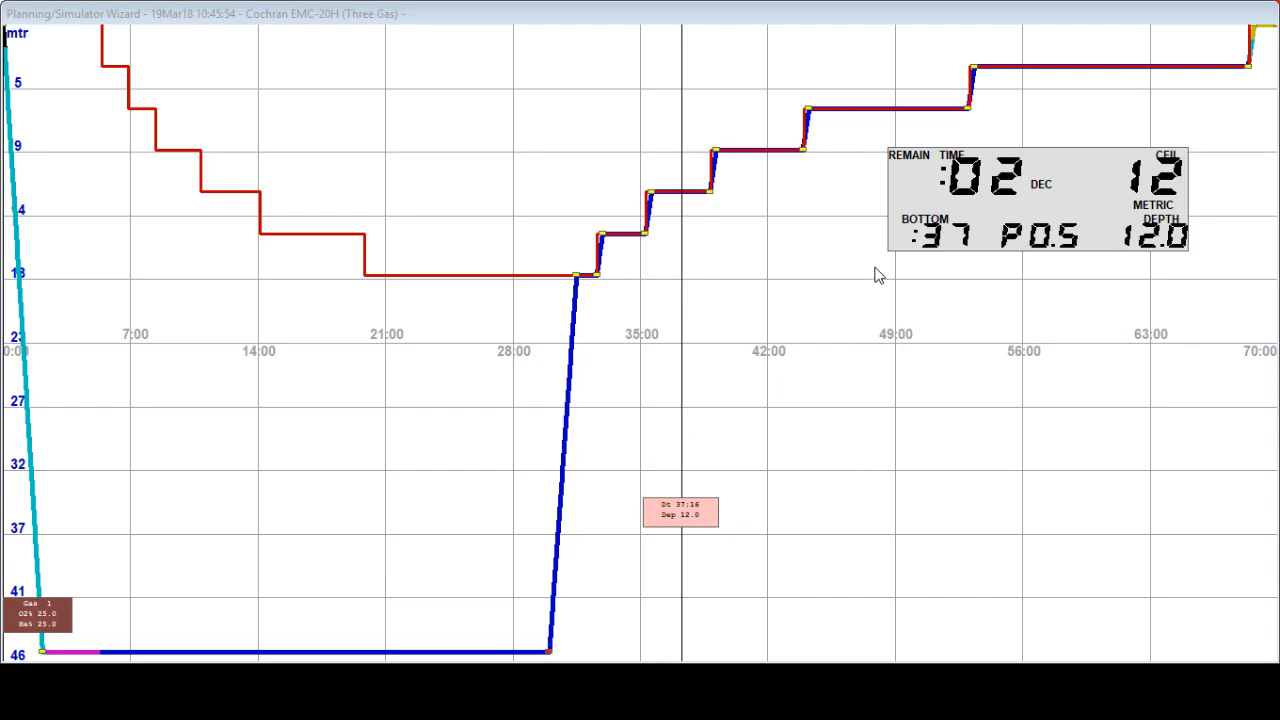
mouse_move(651, 468)
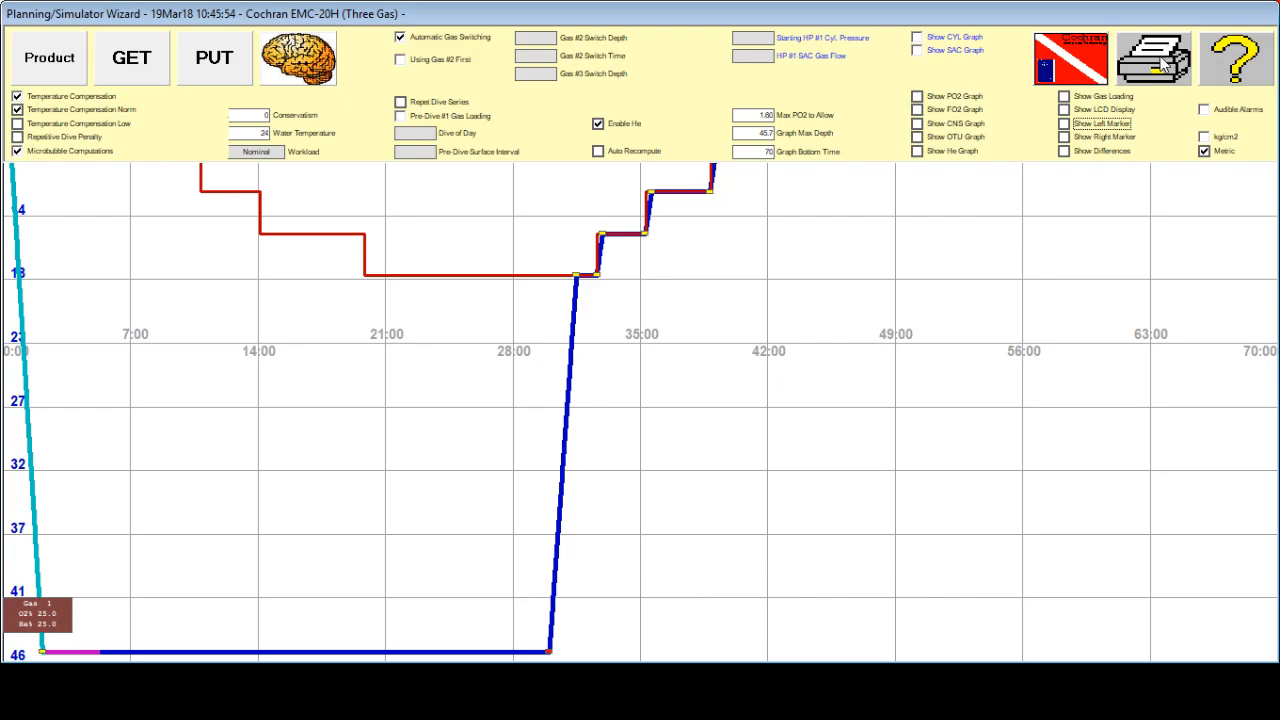
Print the dive synopsis with profile graph and schedule.
click(1153, 58)
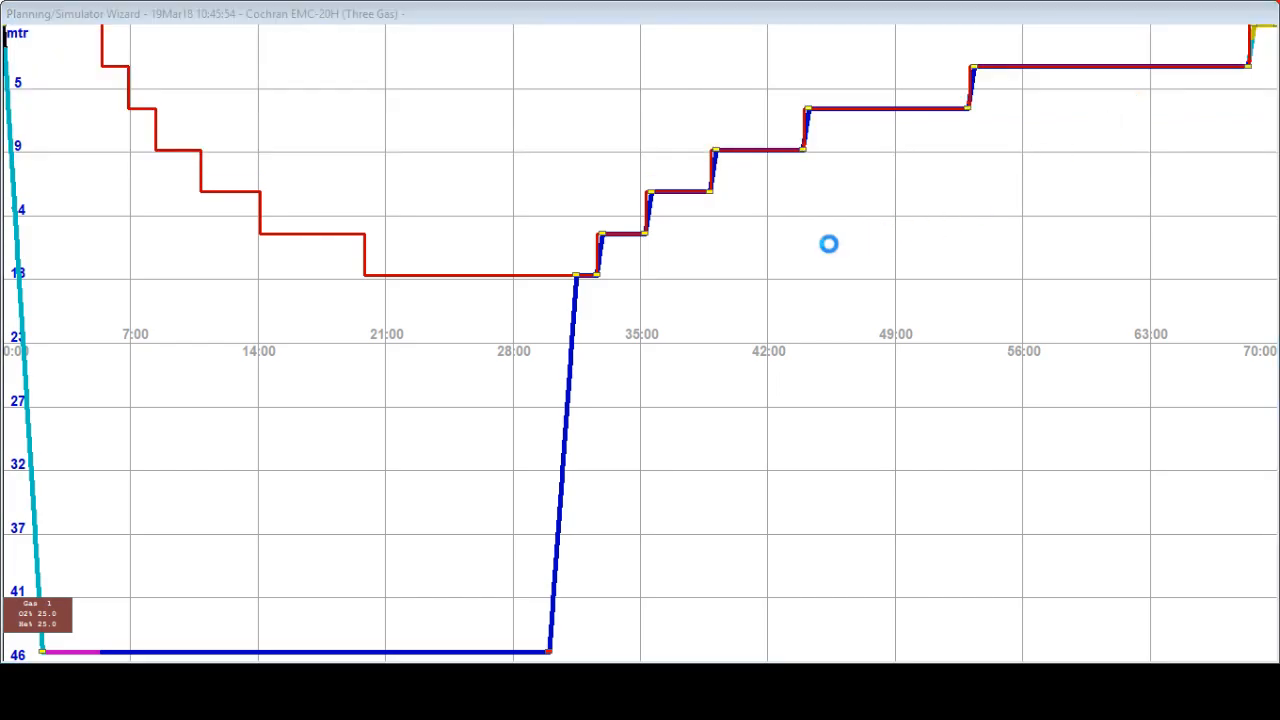
mouse_move(563, 291)
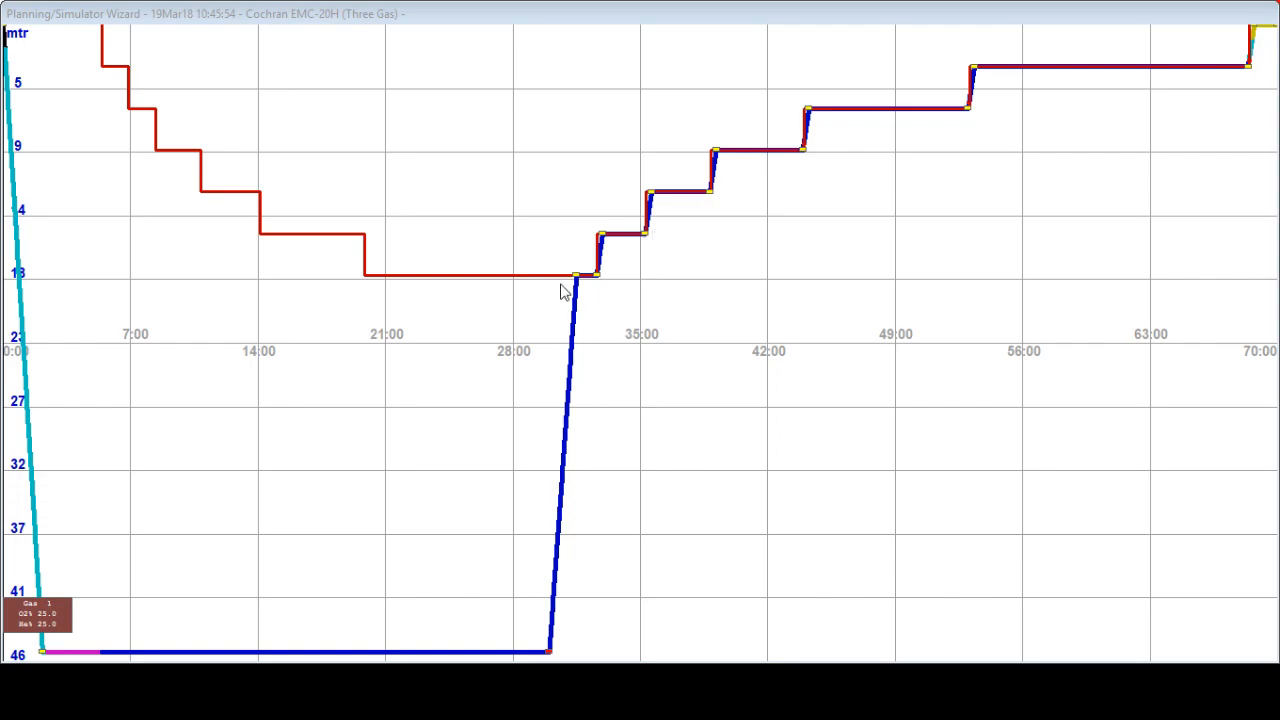
mouse_move(590, 177)
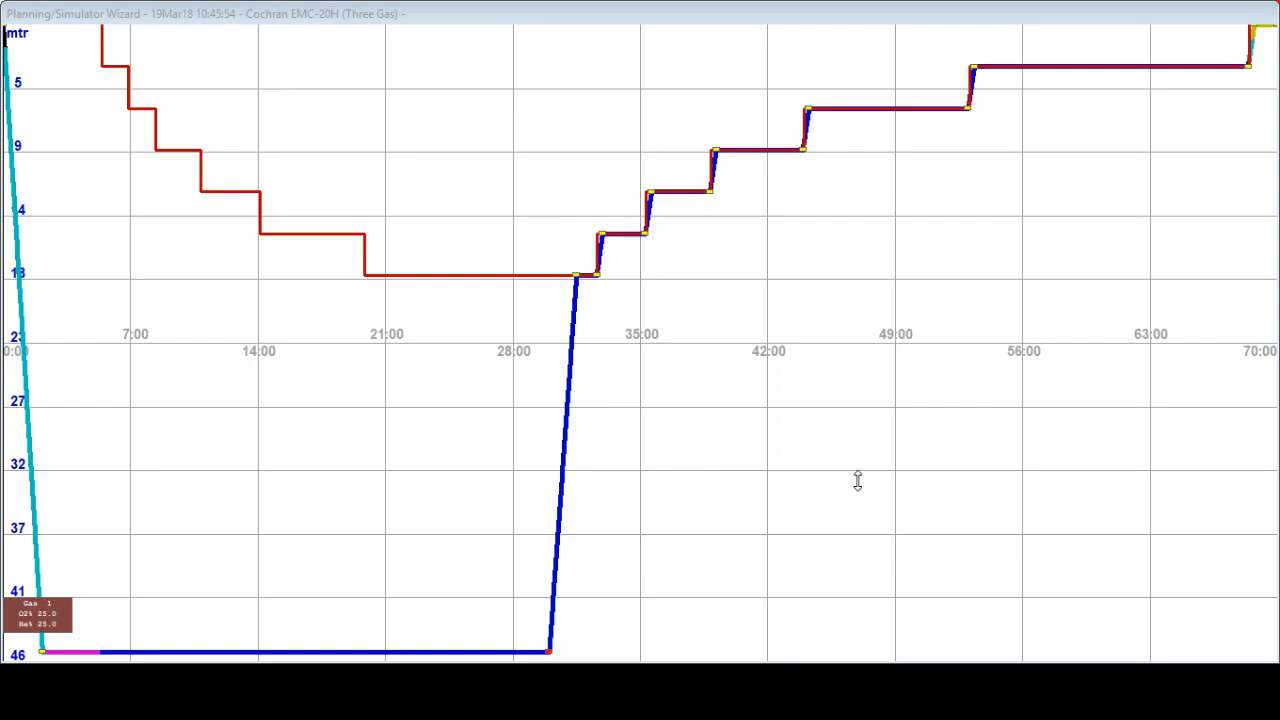
mouse_move(865, 468)
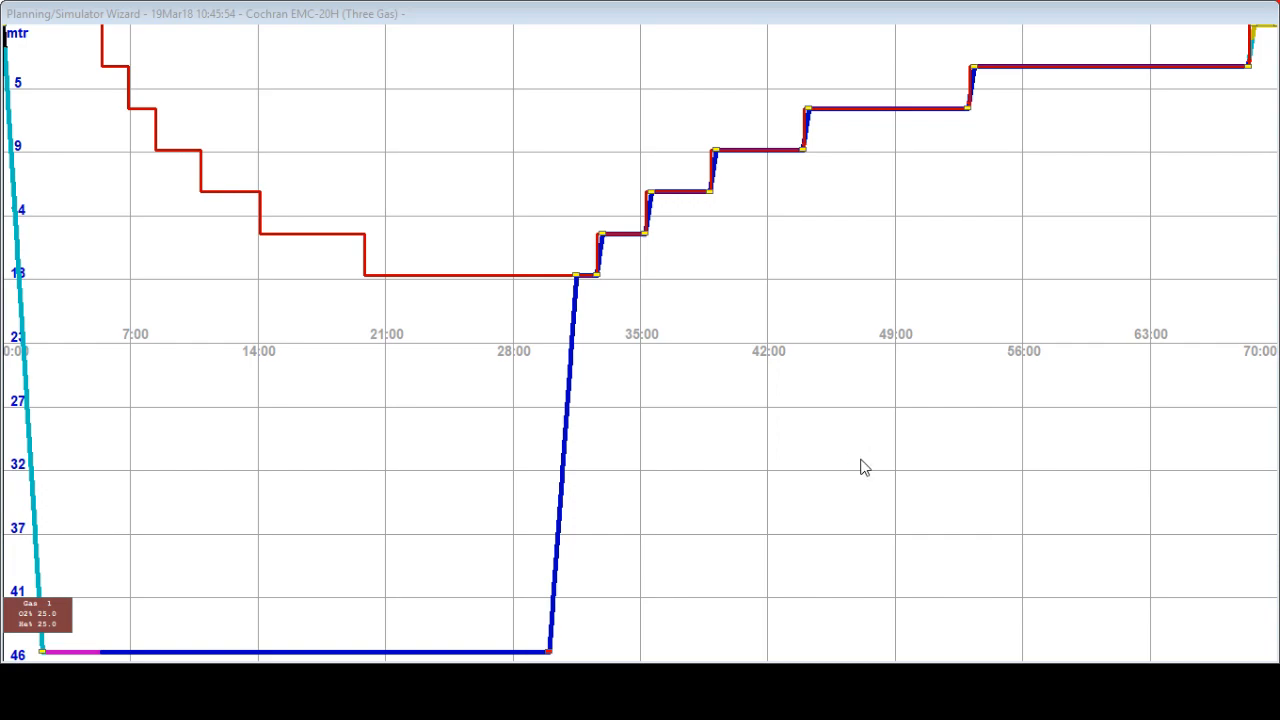
mouse_move(720, 344)
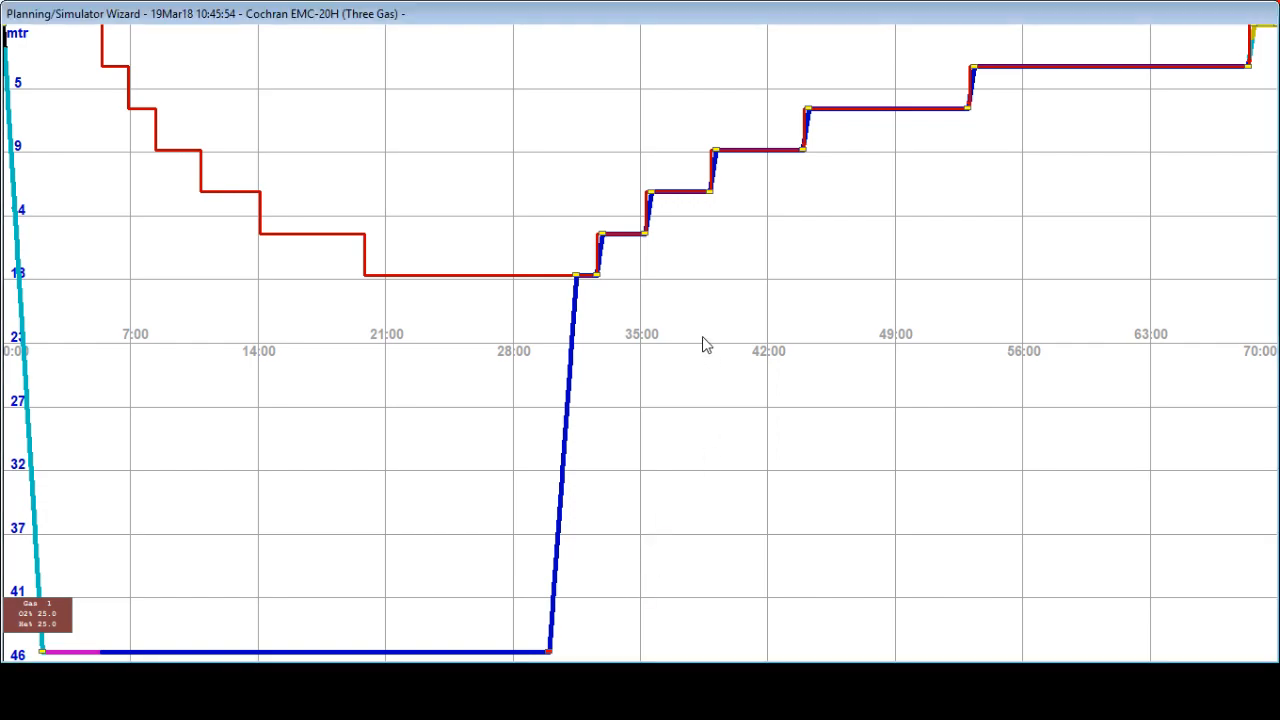
mouse_move(512, 558)
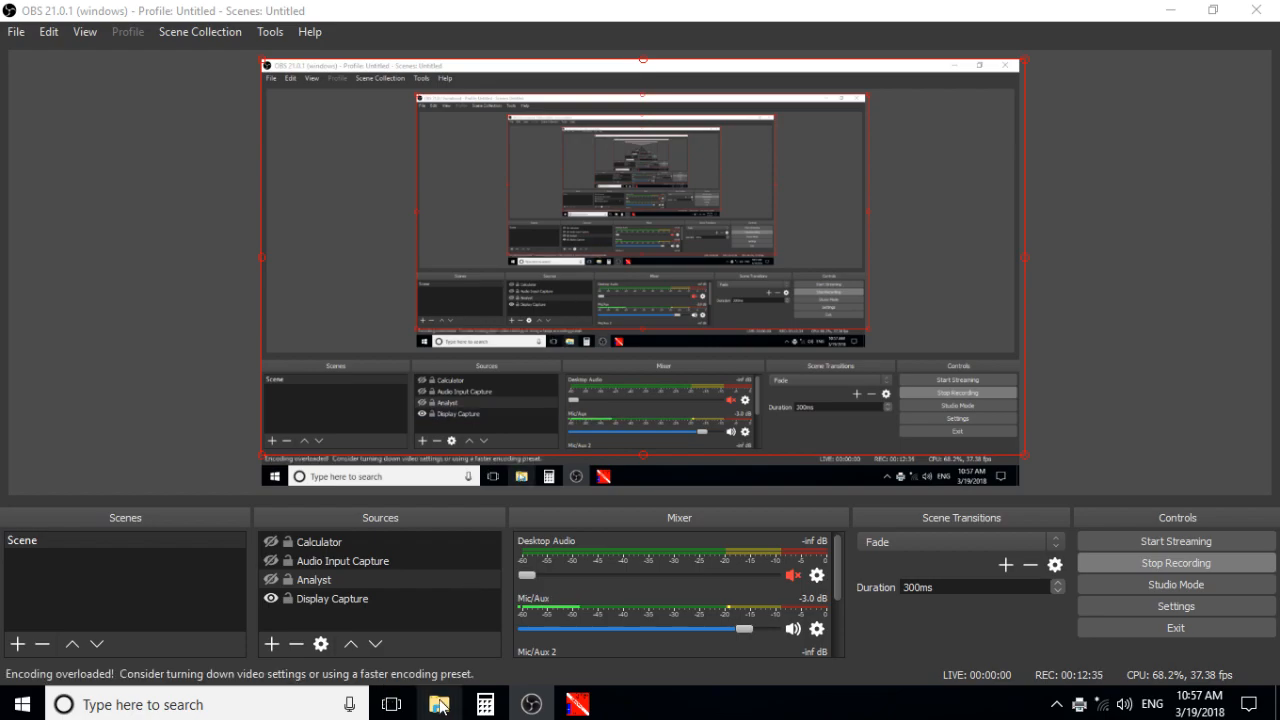
Open 45m2525.pdf from File Explorer's recent files.
click(439, 704)
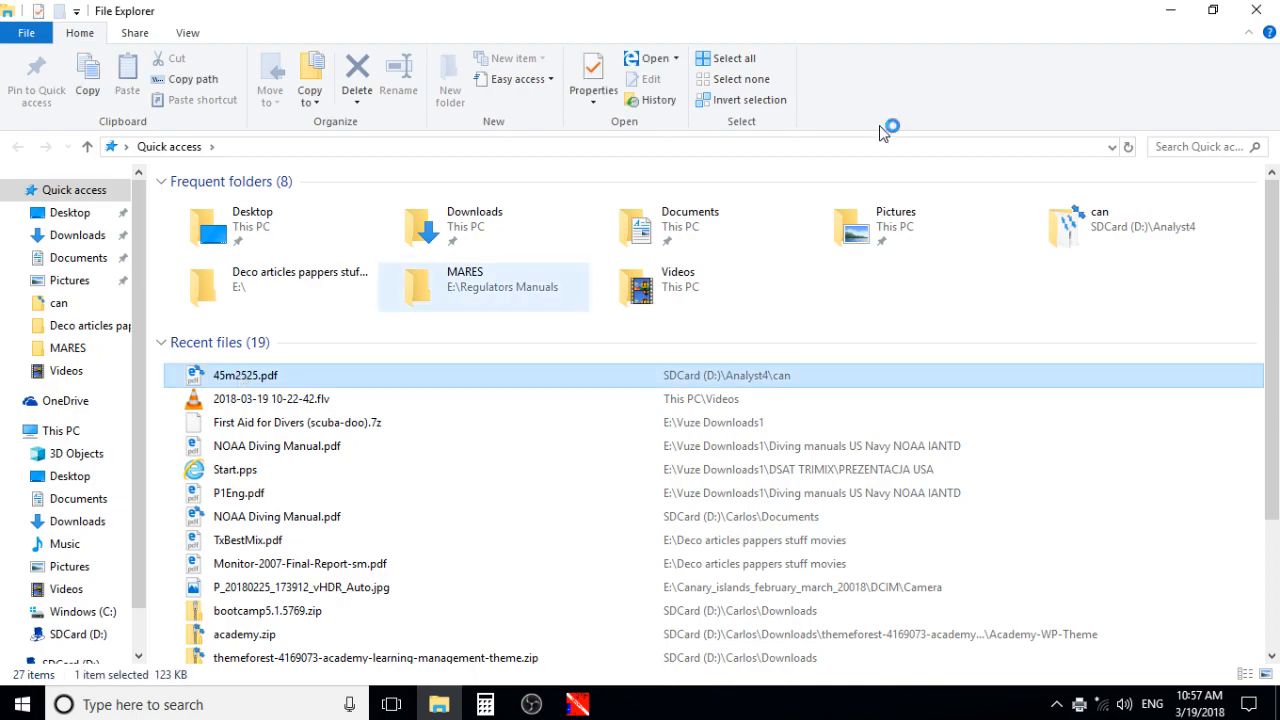
click(531, 705)
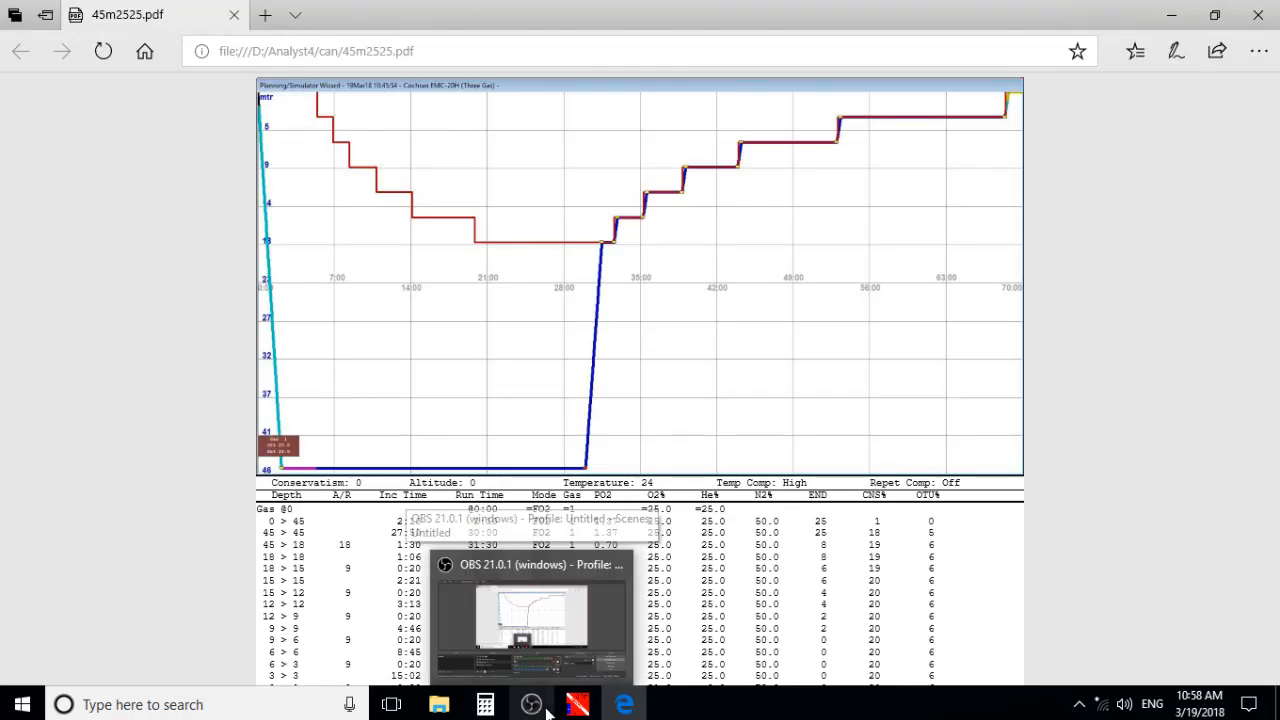
scroll(down, 3)
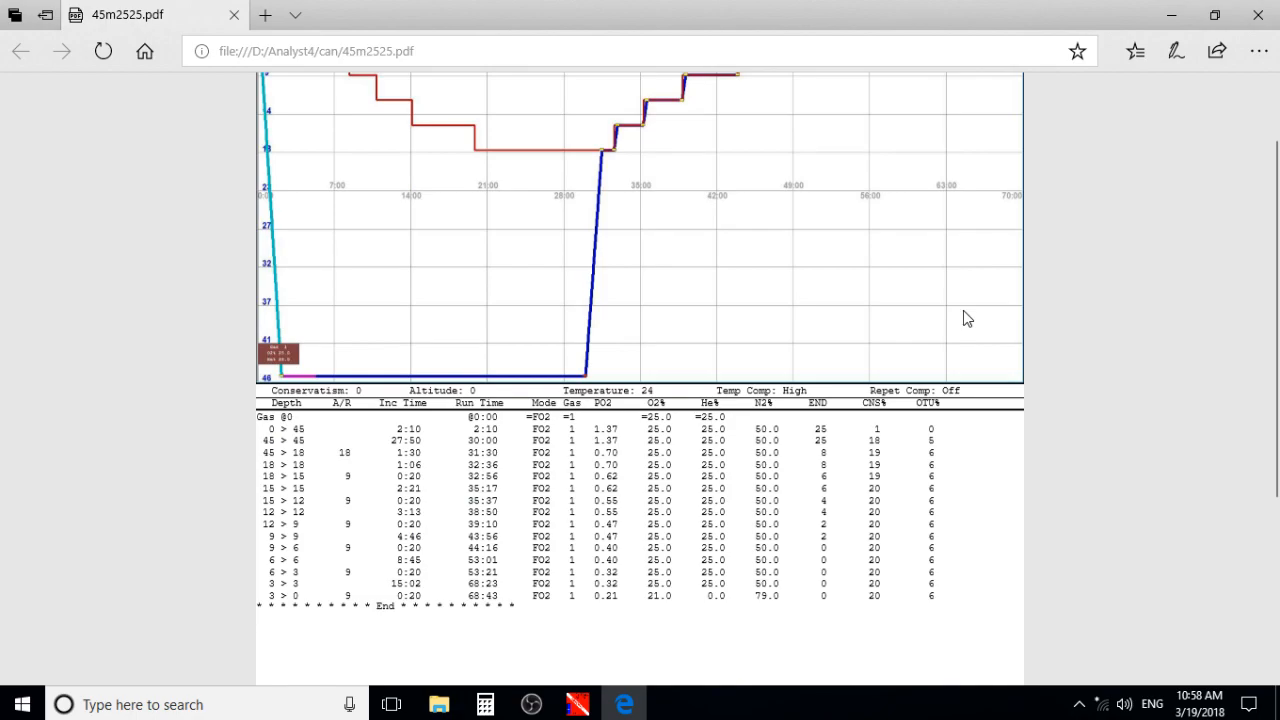
scroll(down, 3)
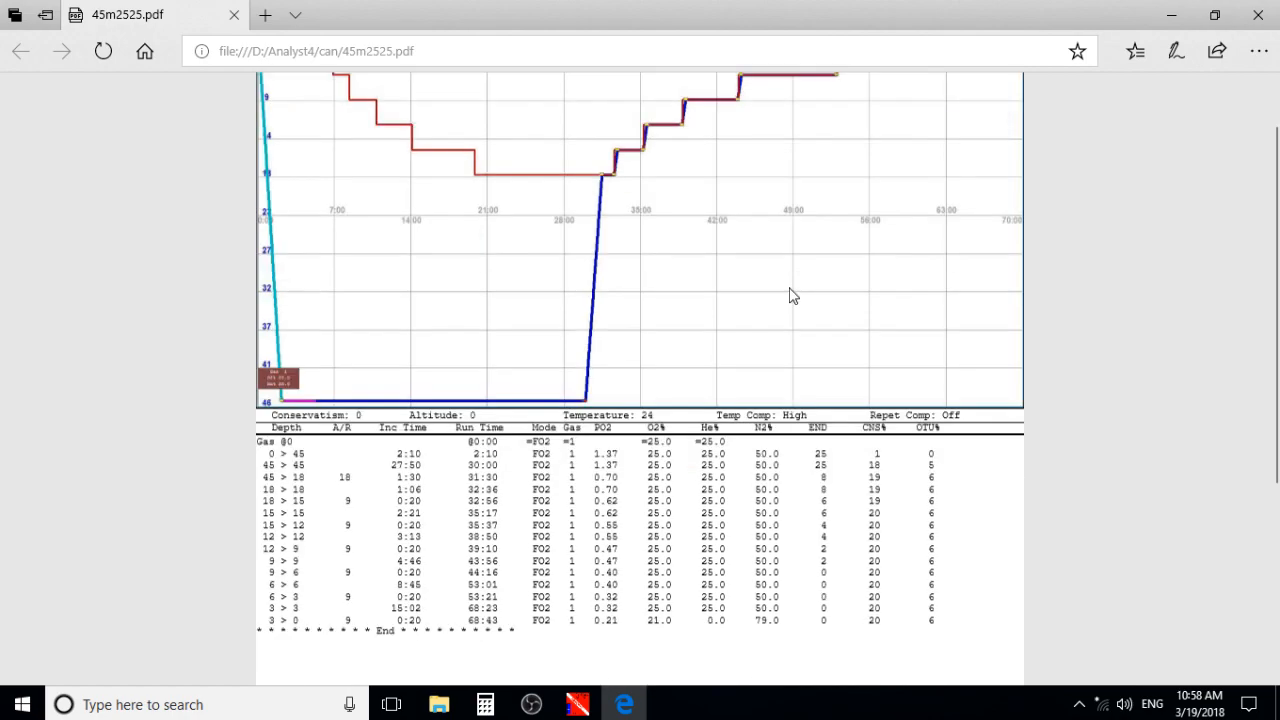
scroll(down, 3)
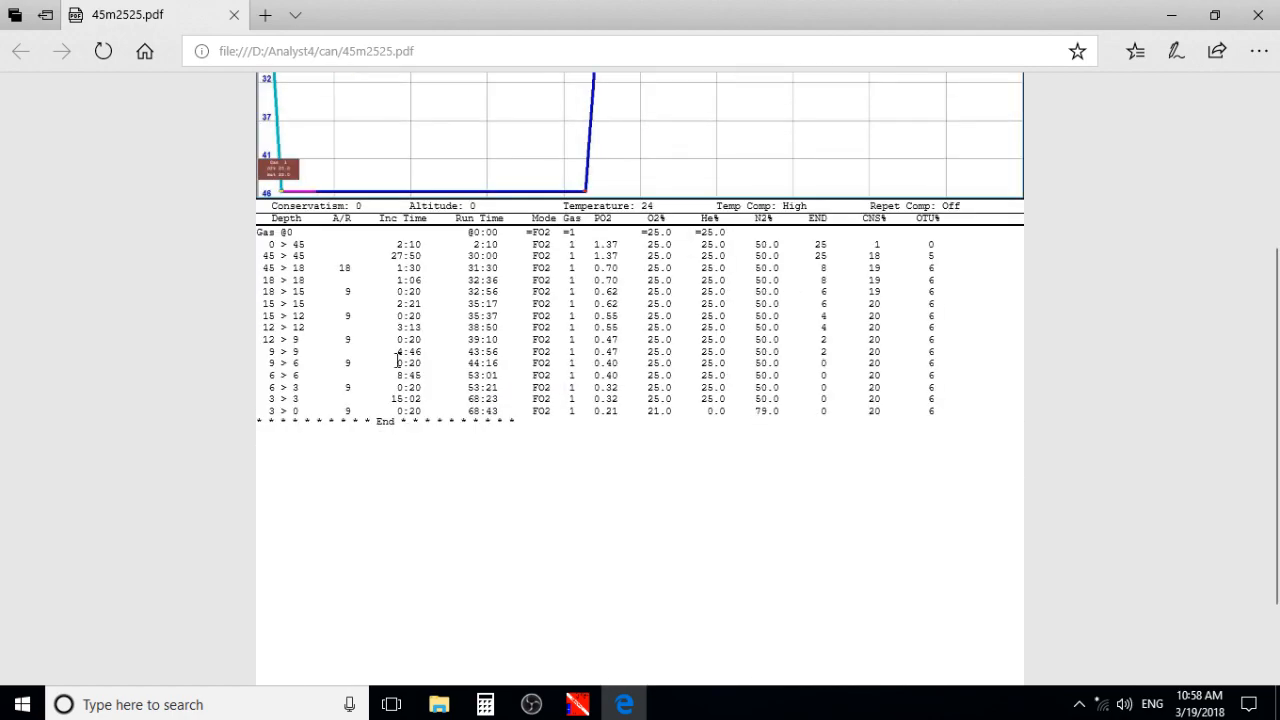
scroll(down, 3)
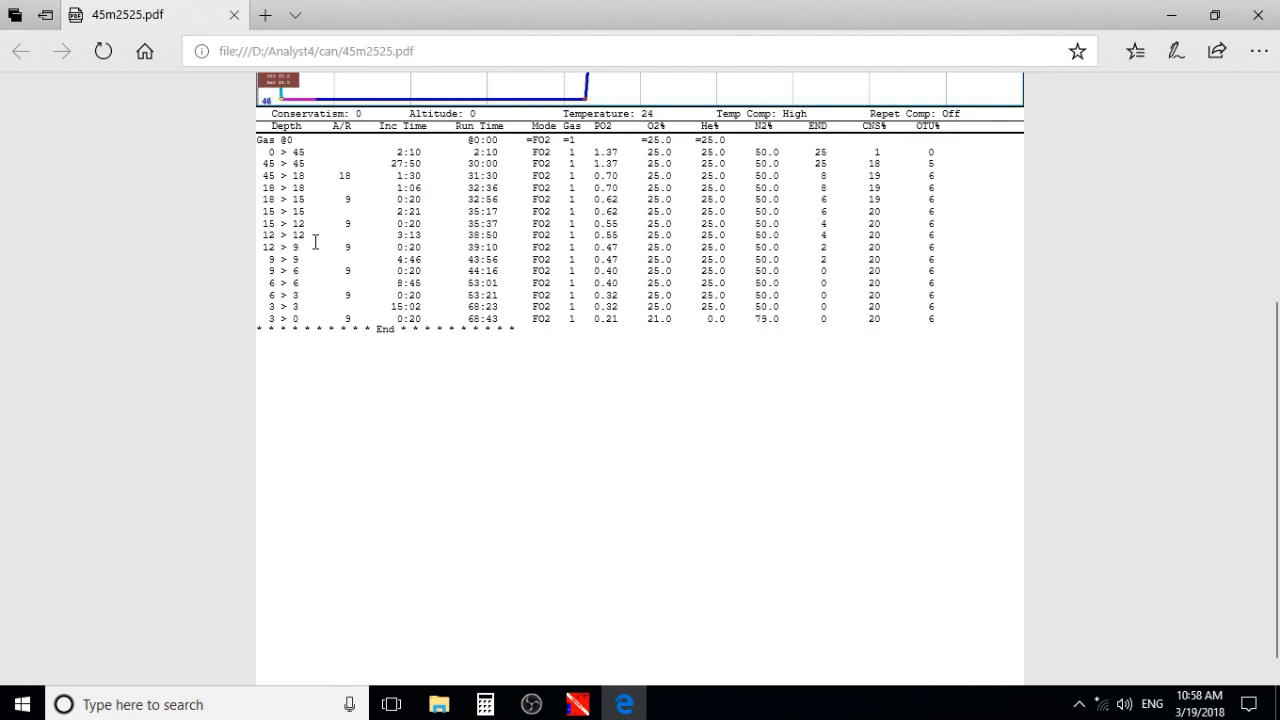
mouse_move(347, 135)
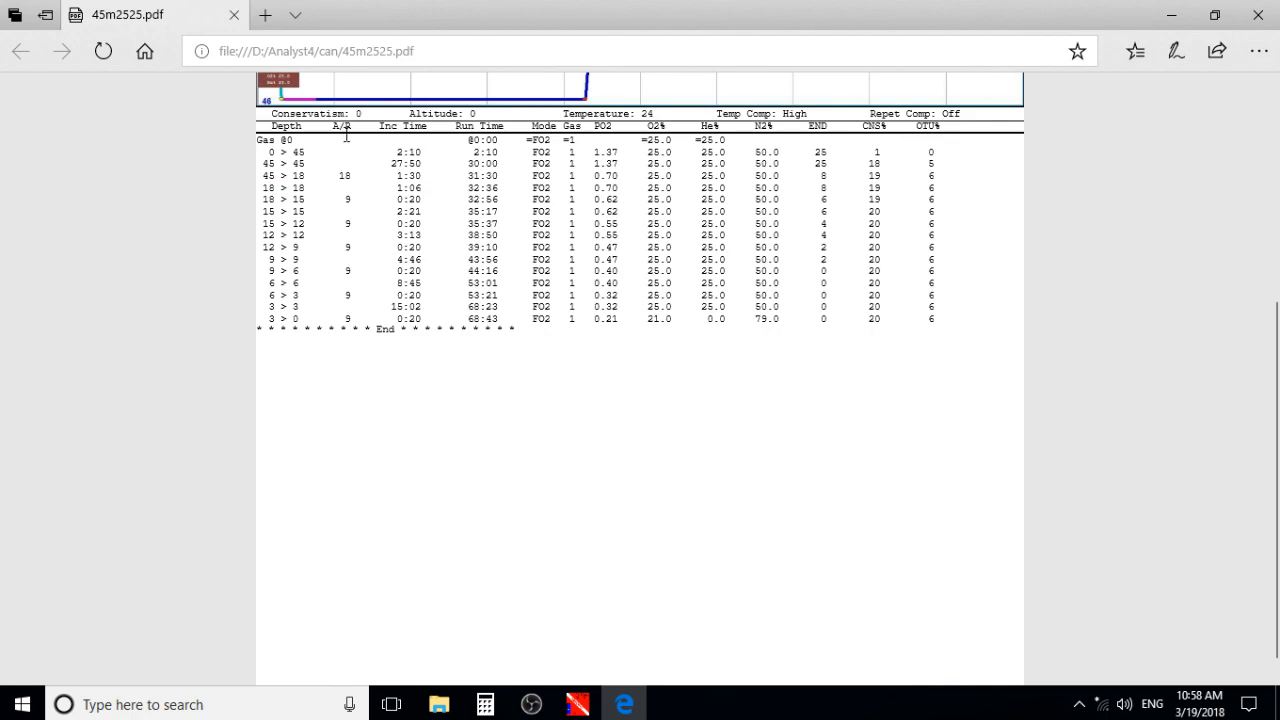
mouse_move(712, 158)
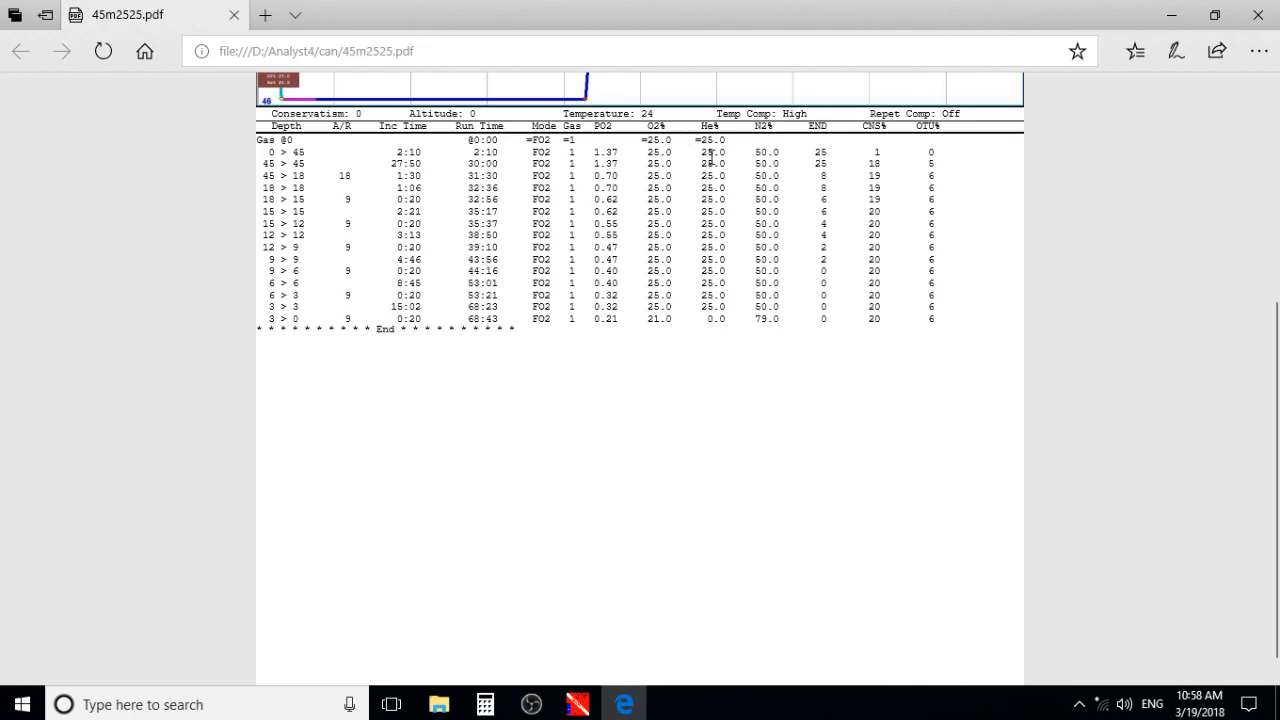
mouse_move(724, 152)
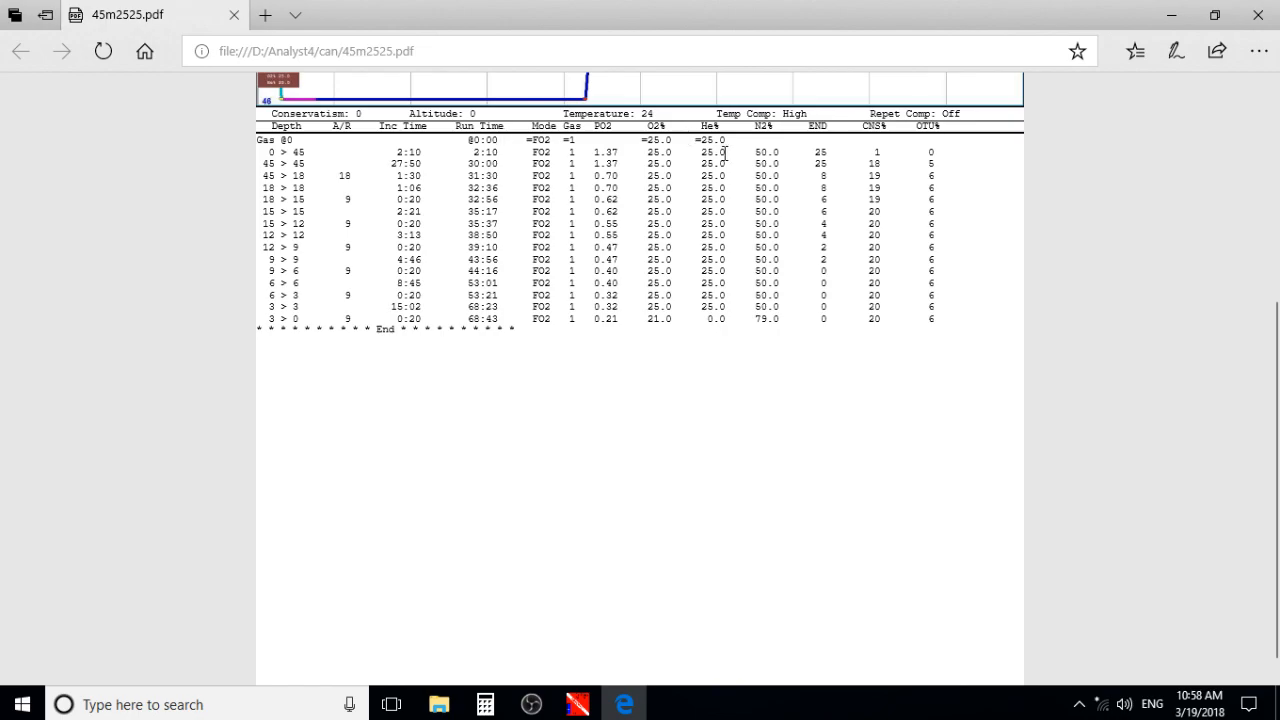
mouse_move(668, 197)
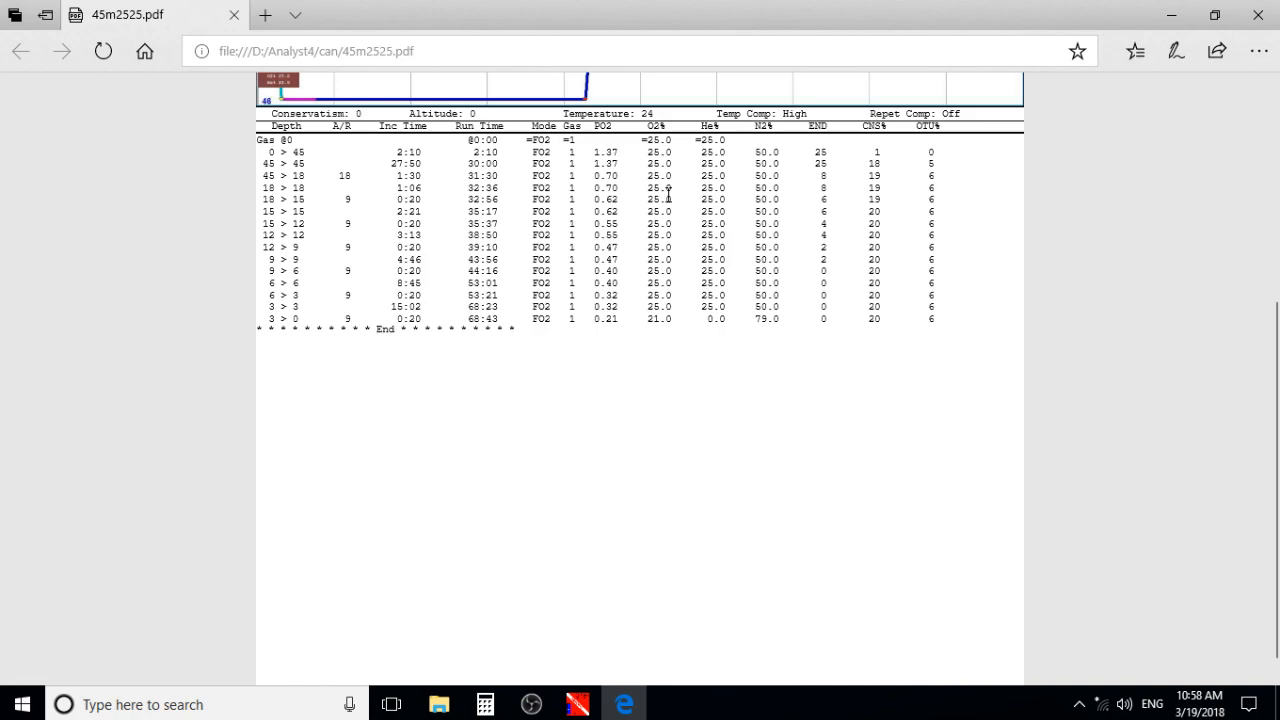
mouse_move(810, 128)
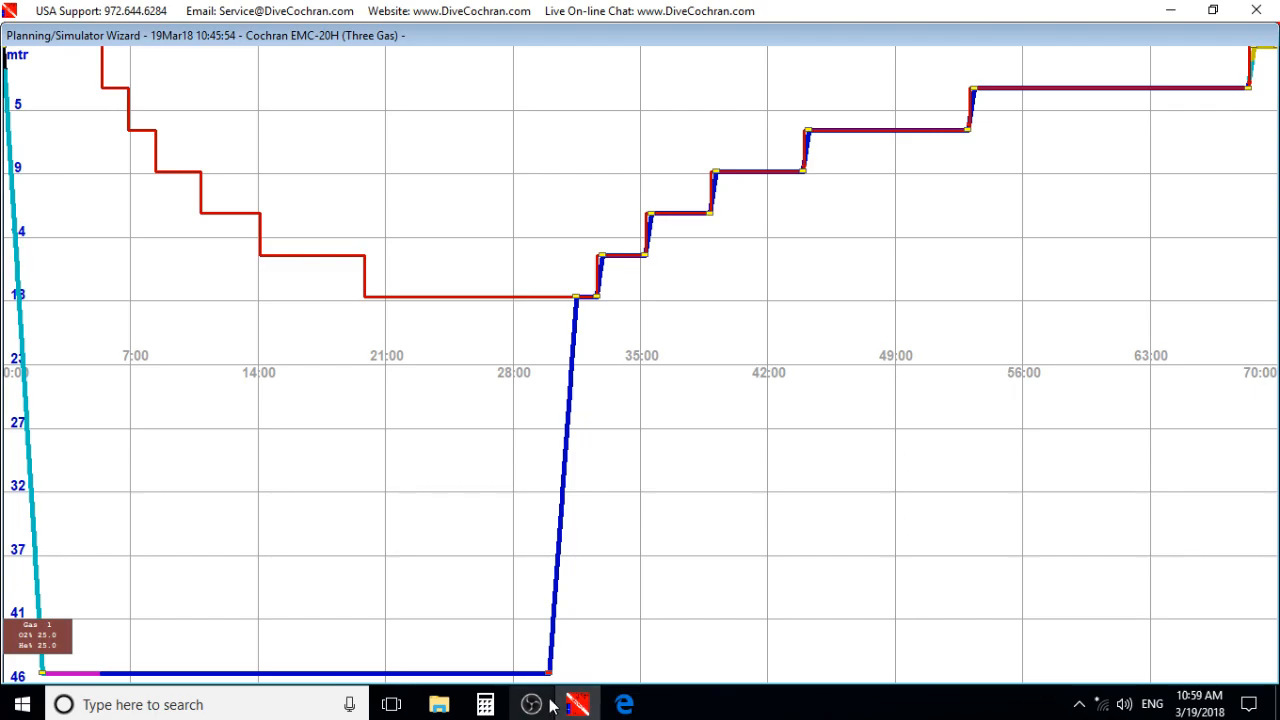
mouse_move(575, 704)
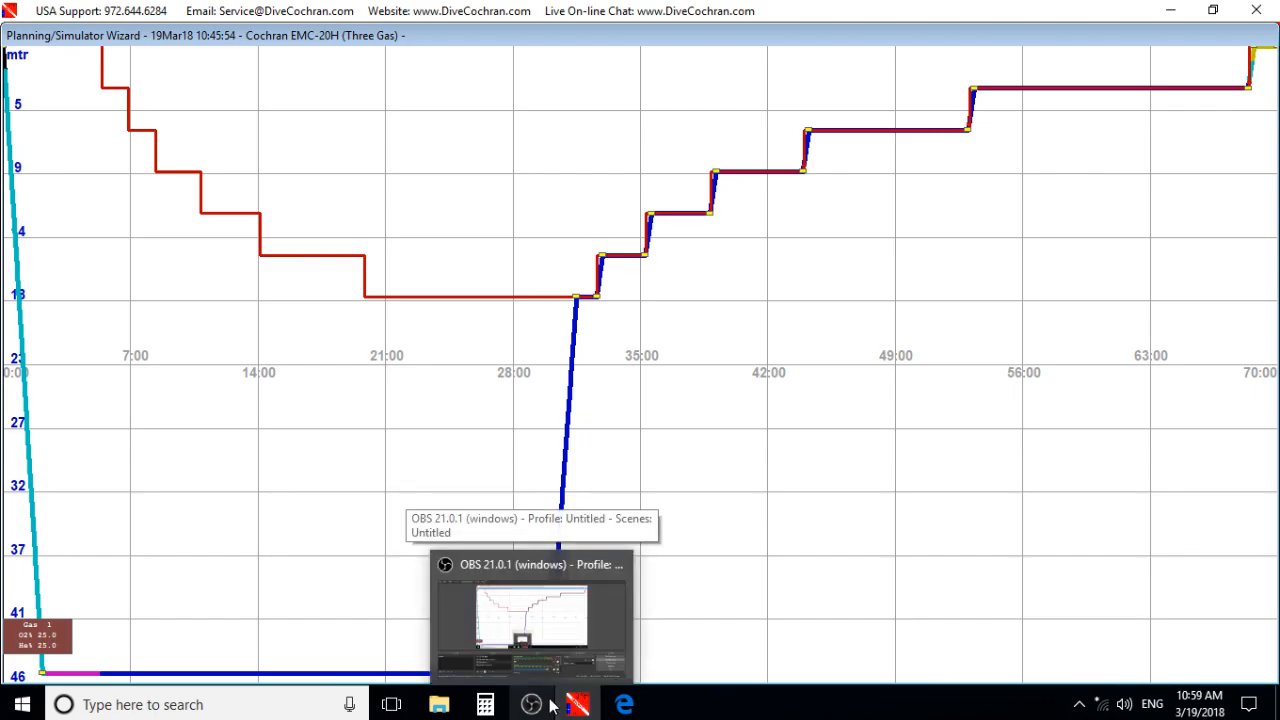